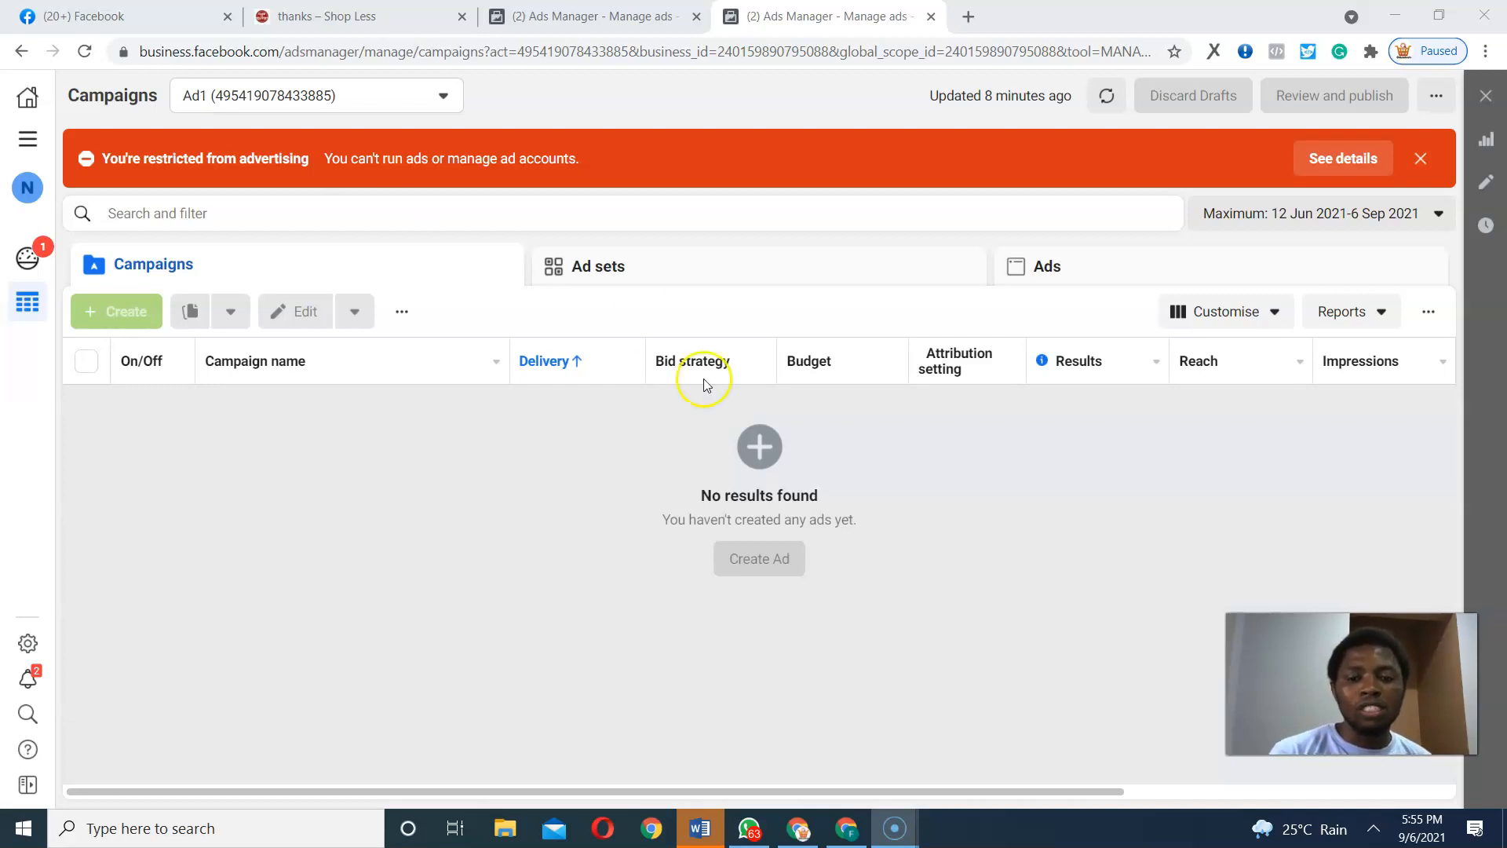
pyautogui.moveTo(800, 827)
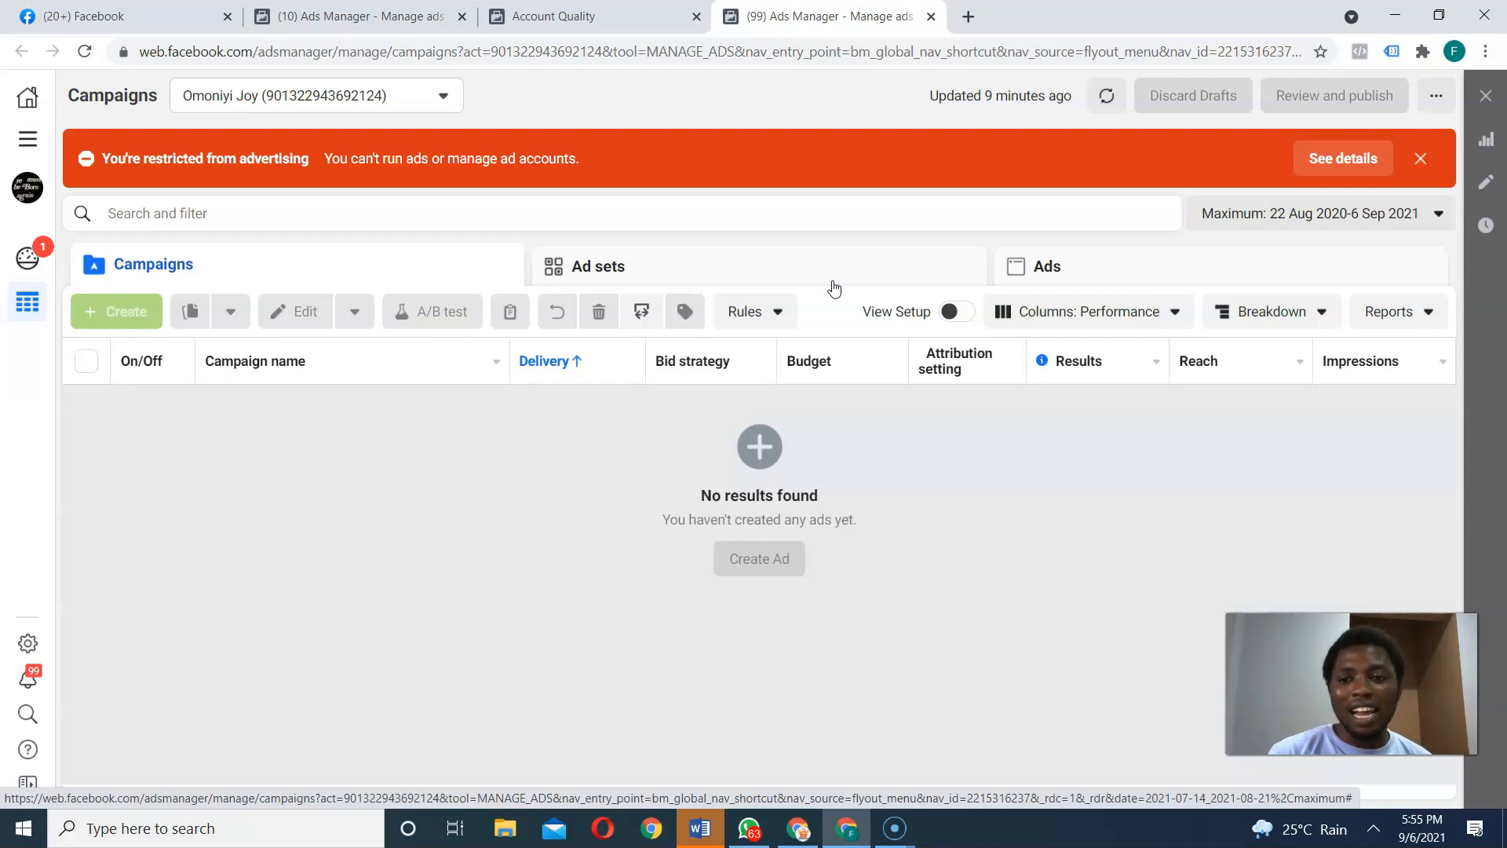
# Switch to the Account Quality browser tab from the restricted ad account's campaign list.
pyautogui.click(561, 15)
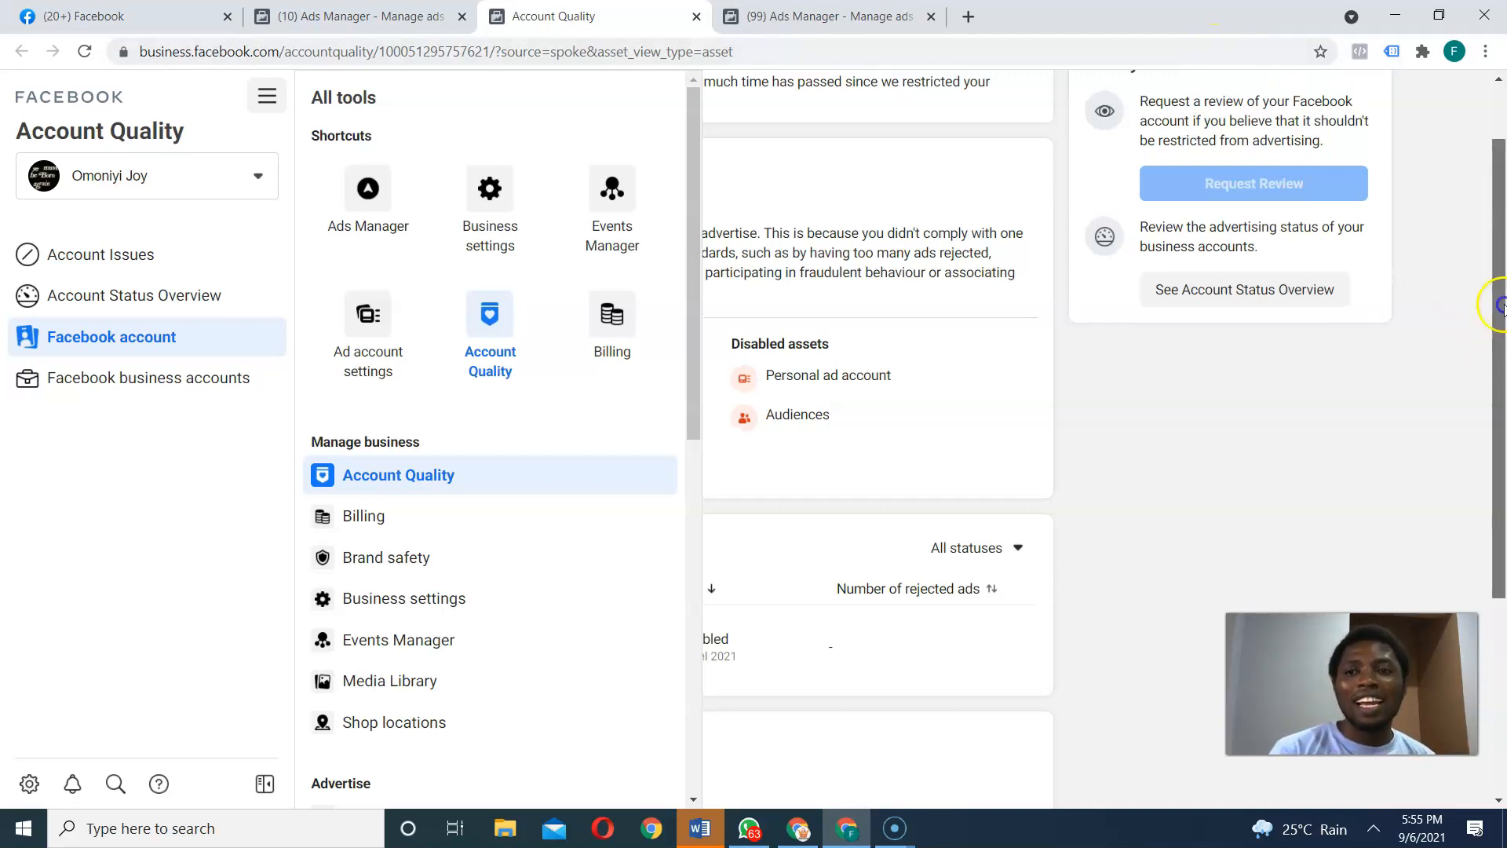
# Dismiss the All tools menu to reveal the account's restrictions and disabled ad account.
pyautogui.click(267, 96)
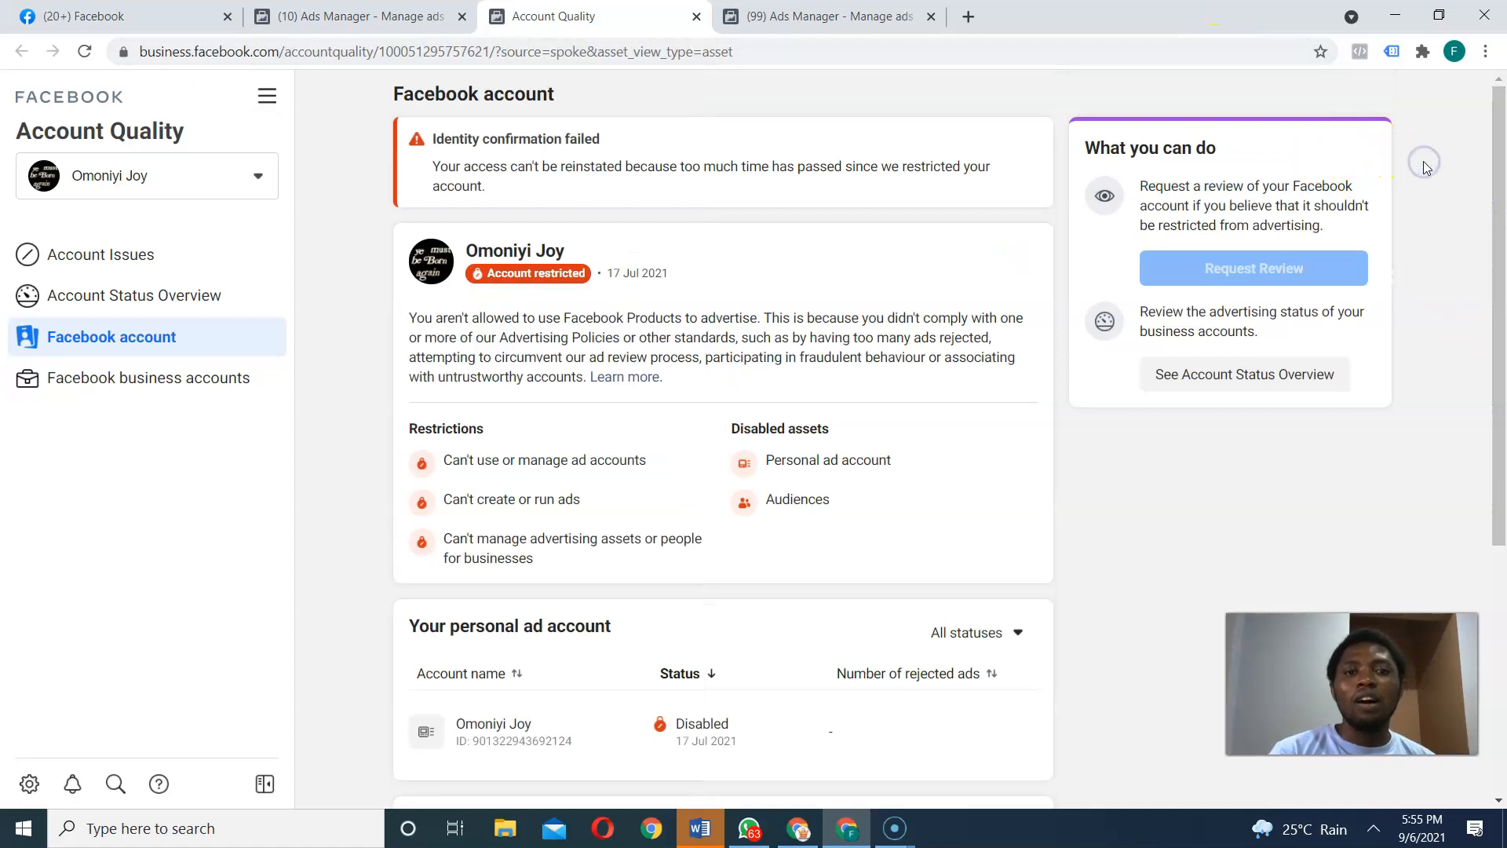
pyautogui.moveTo(888, 801)
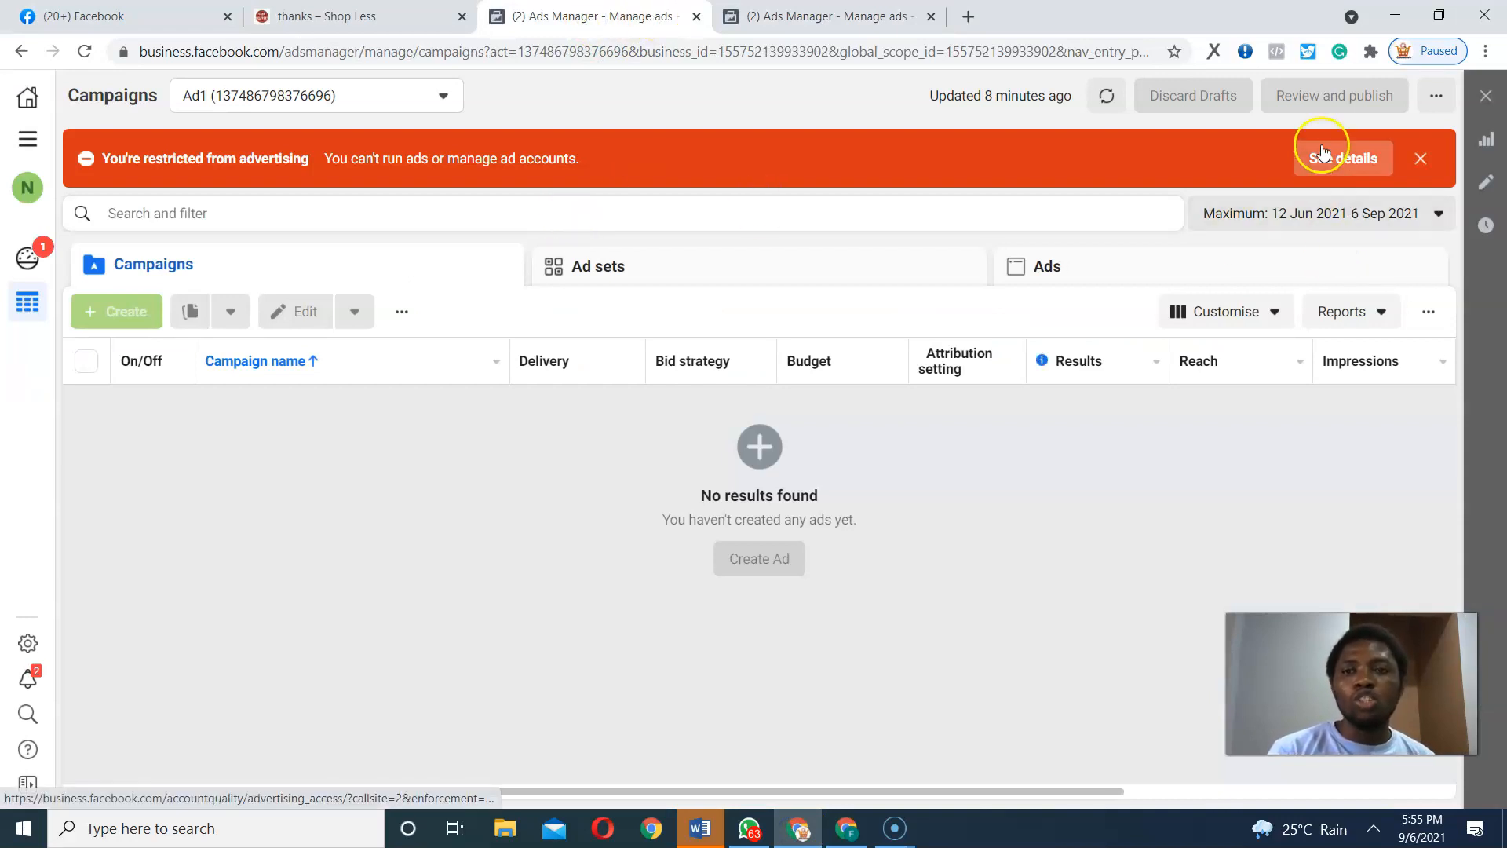
# Open the restriction details and highlight the 'Advertising access permanently restricted' notice.
pyautogui.click(1342, 158)
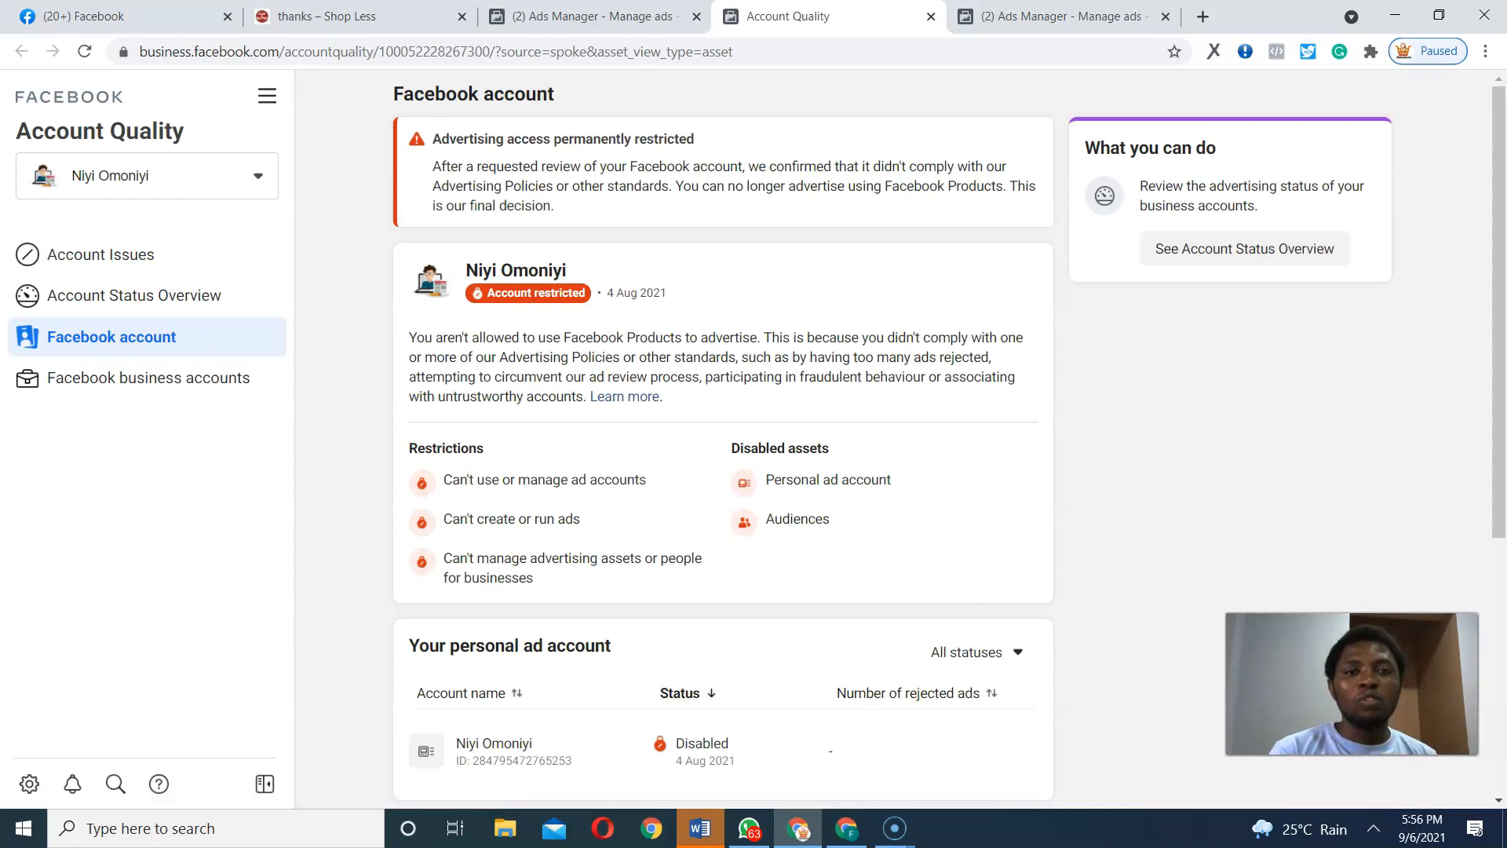
pyautogui.doubleClick(439, 138)
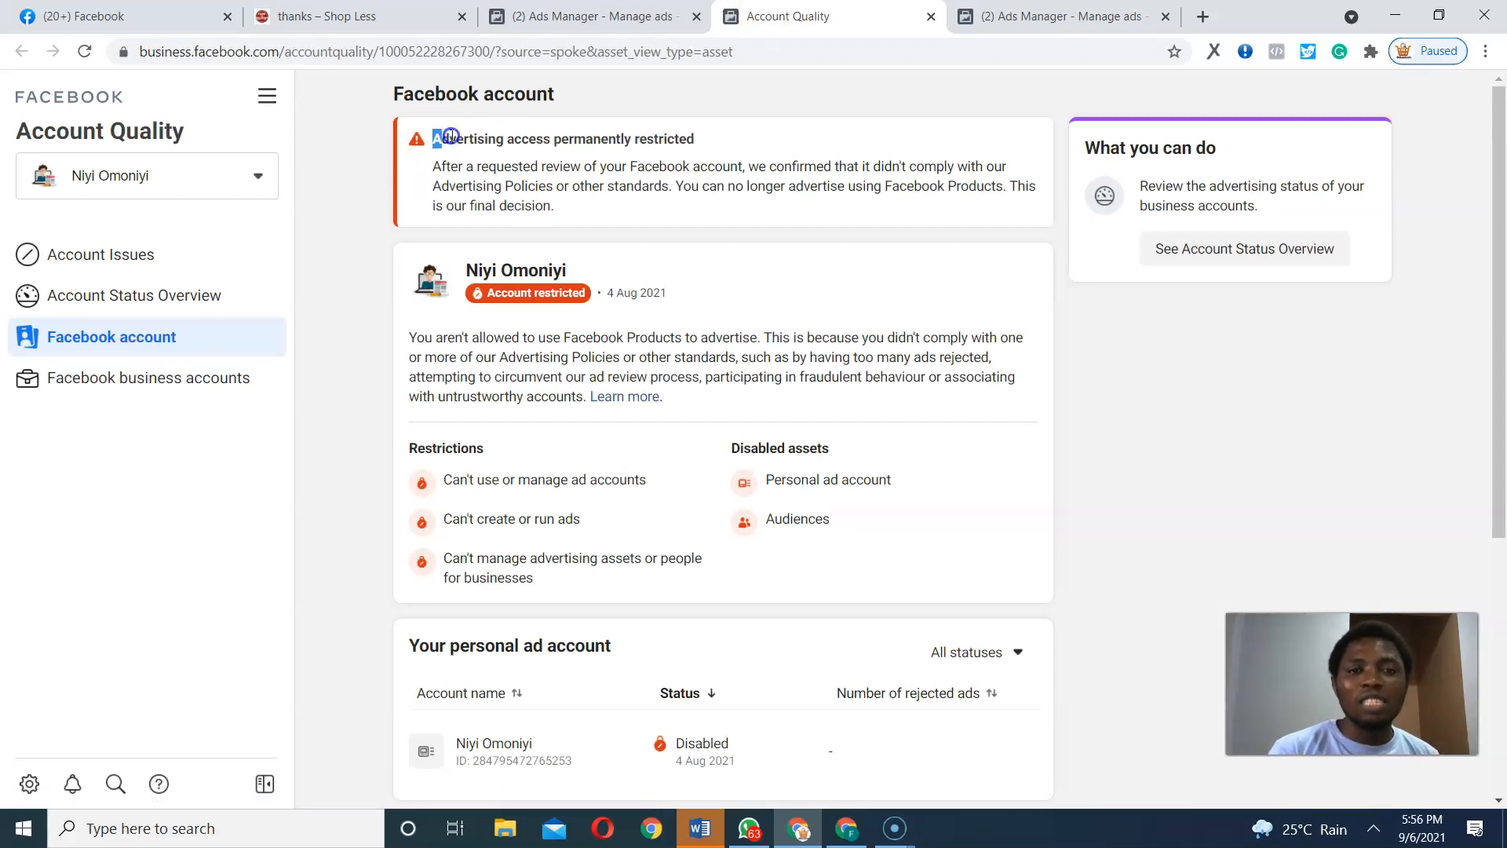
pyautogui.moveTo(434, 138); pyautogui.dragTo(698, 139)
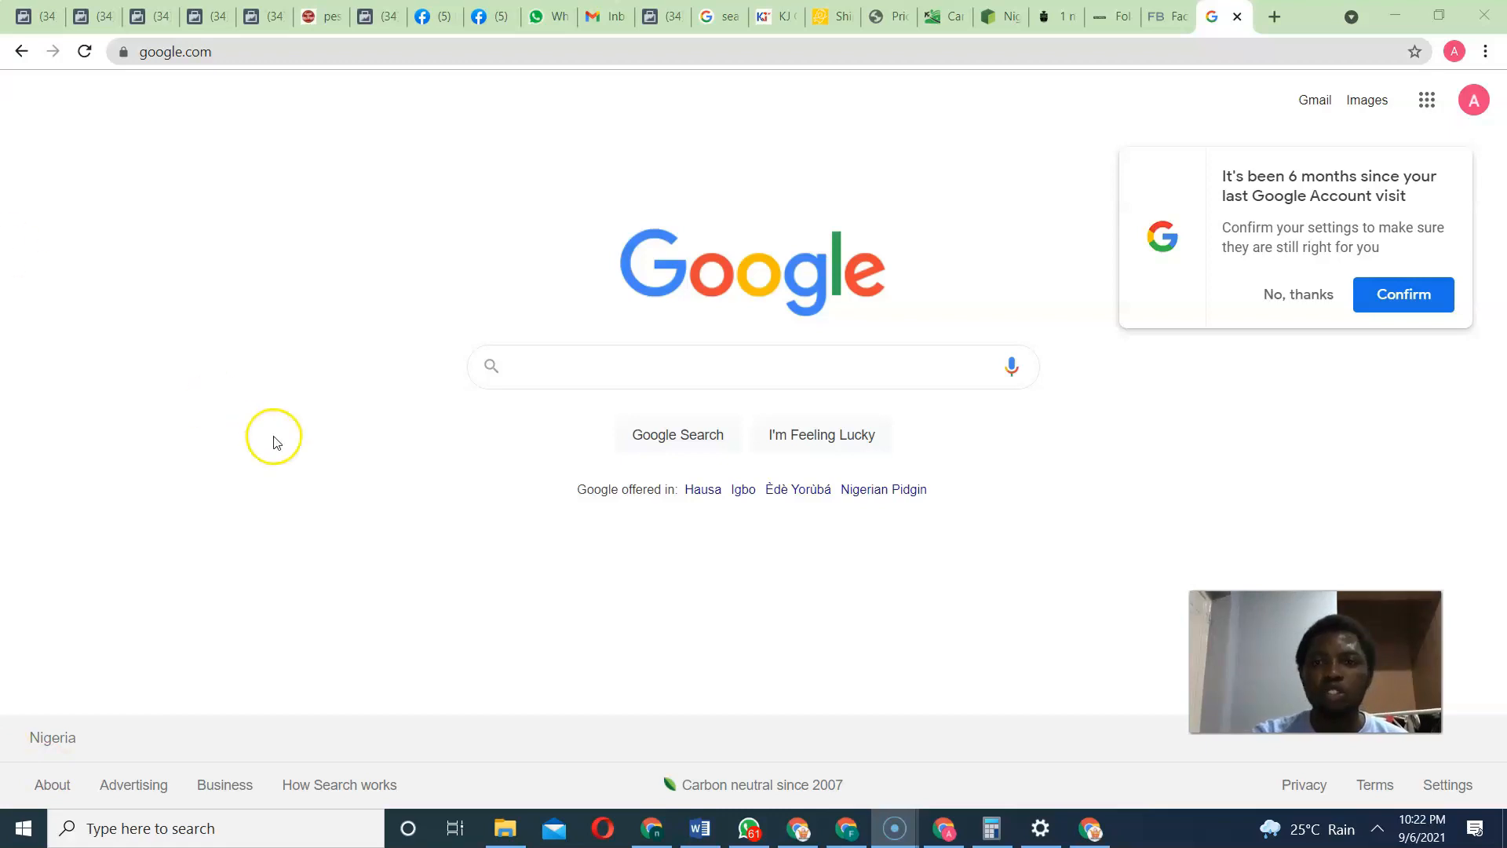
pyautogui.moveTo(63, 275)
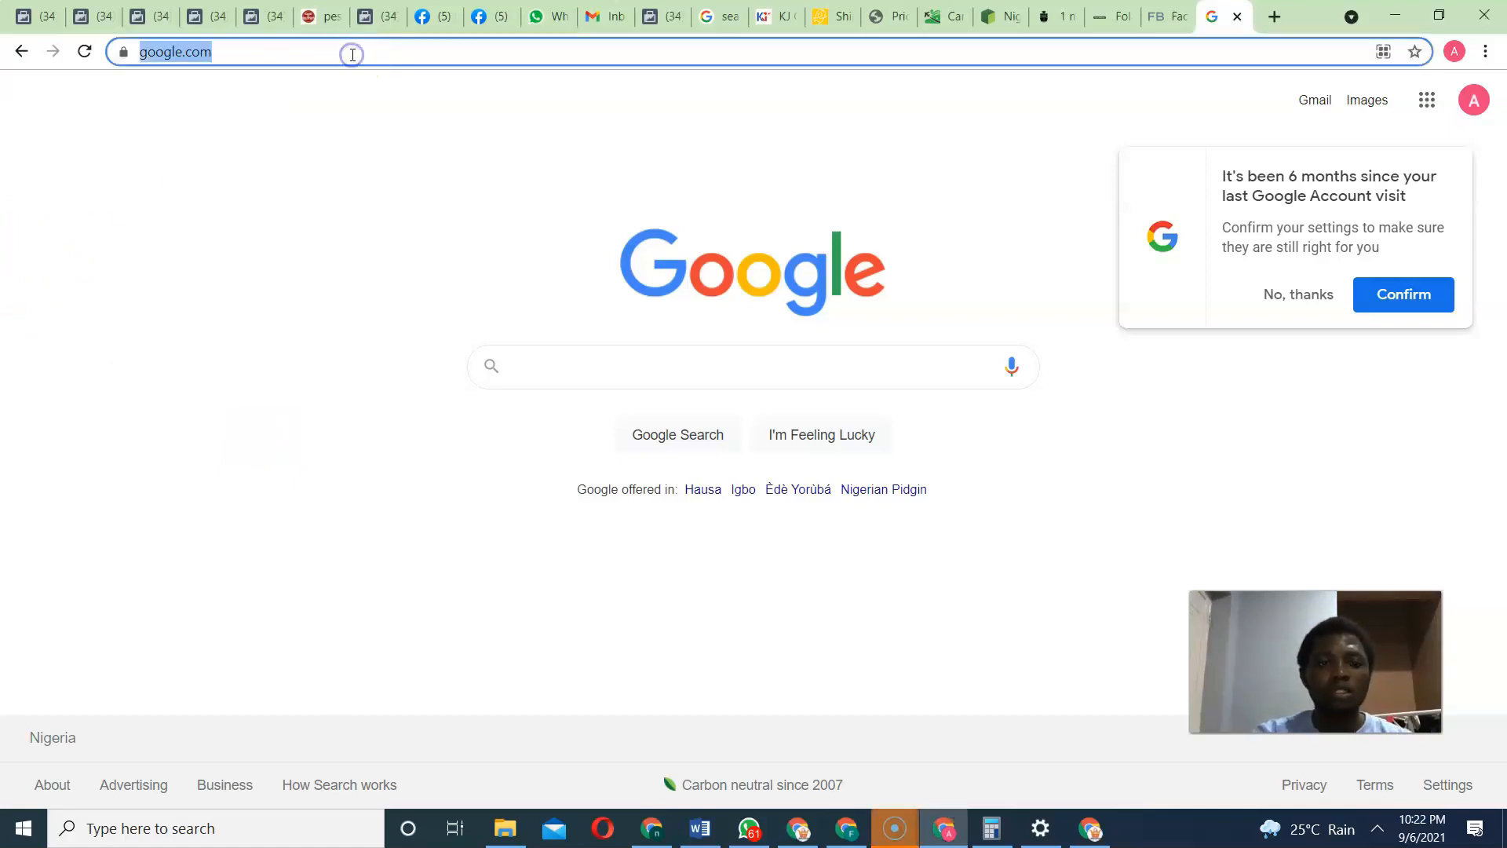
# Go to facebook.com/business/help/support in Chrome.
pyautogui.write('facebook.com/business/help/support?_rdc=1&_rdr')
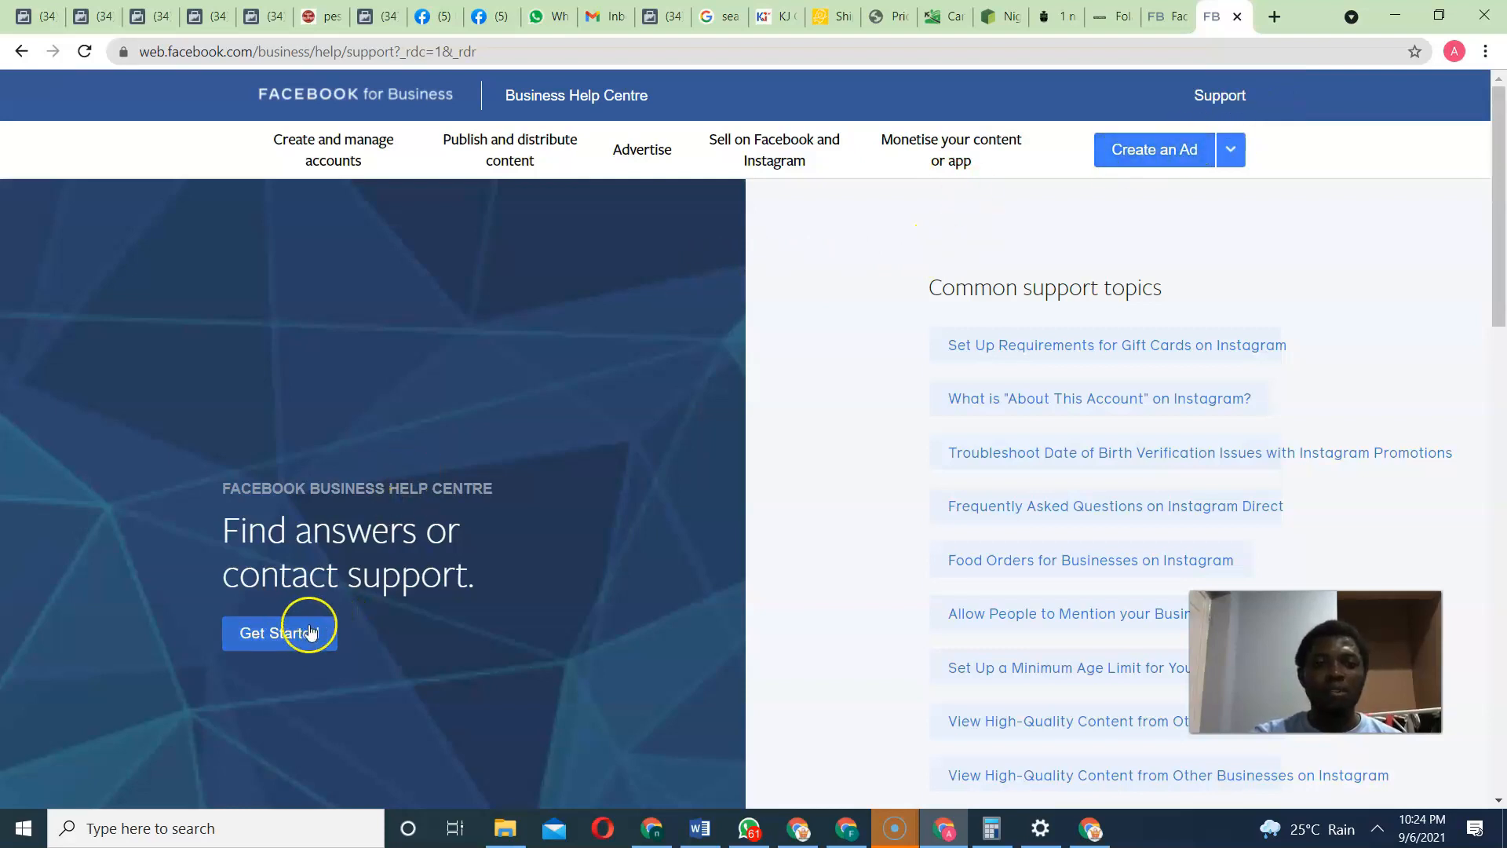
# Start the get-help flow and select the Ad 1 ad account asset.
pyautogui.click(279, 633)
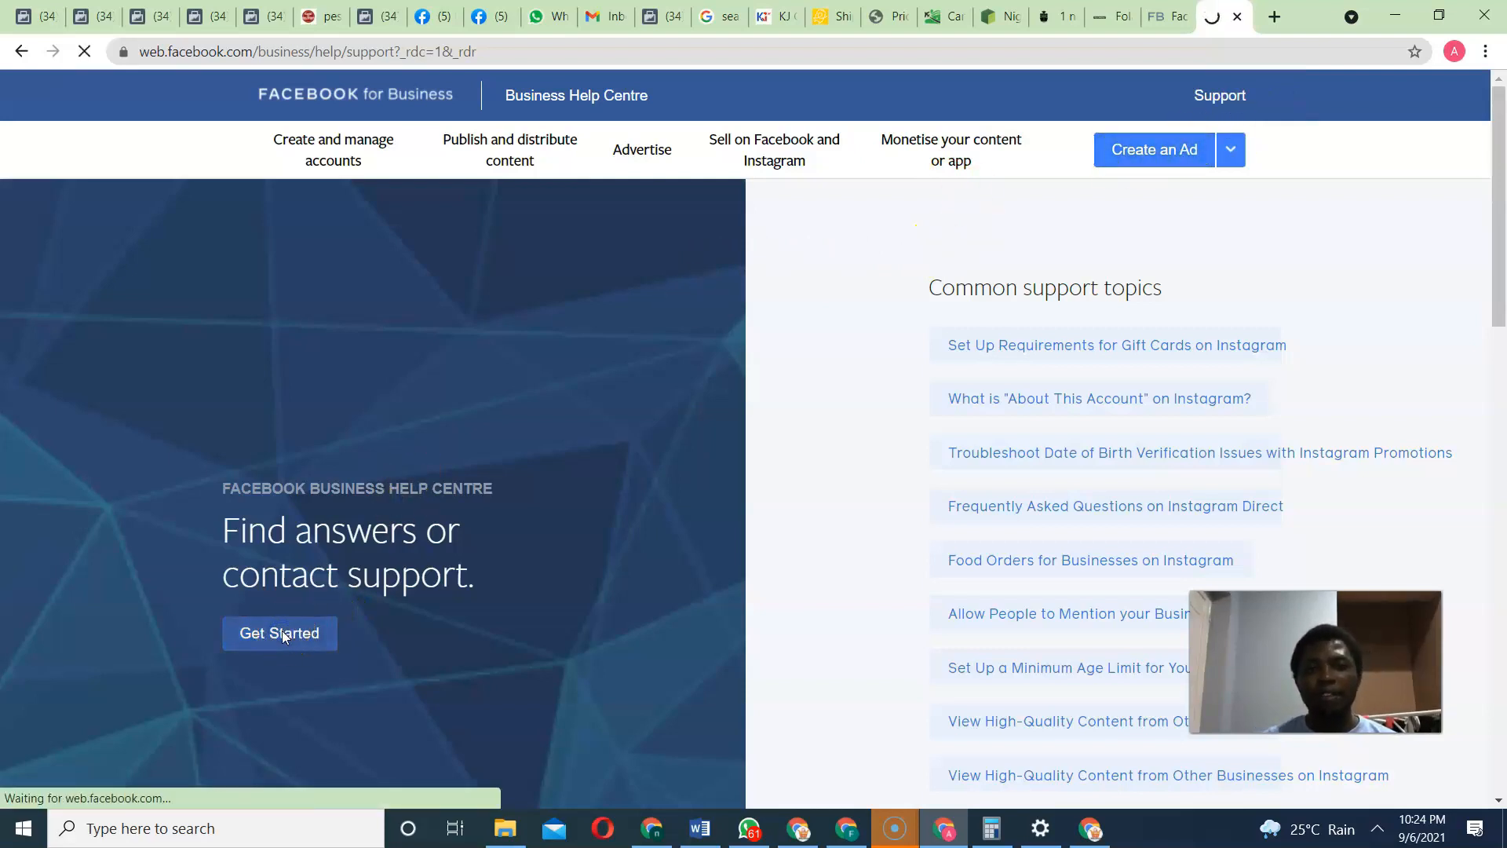
pyautogui.click(279, 634)
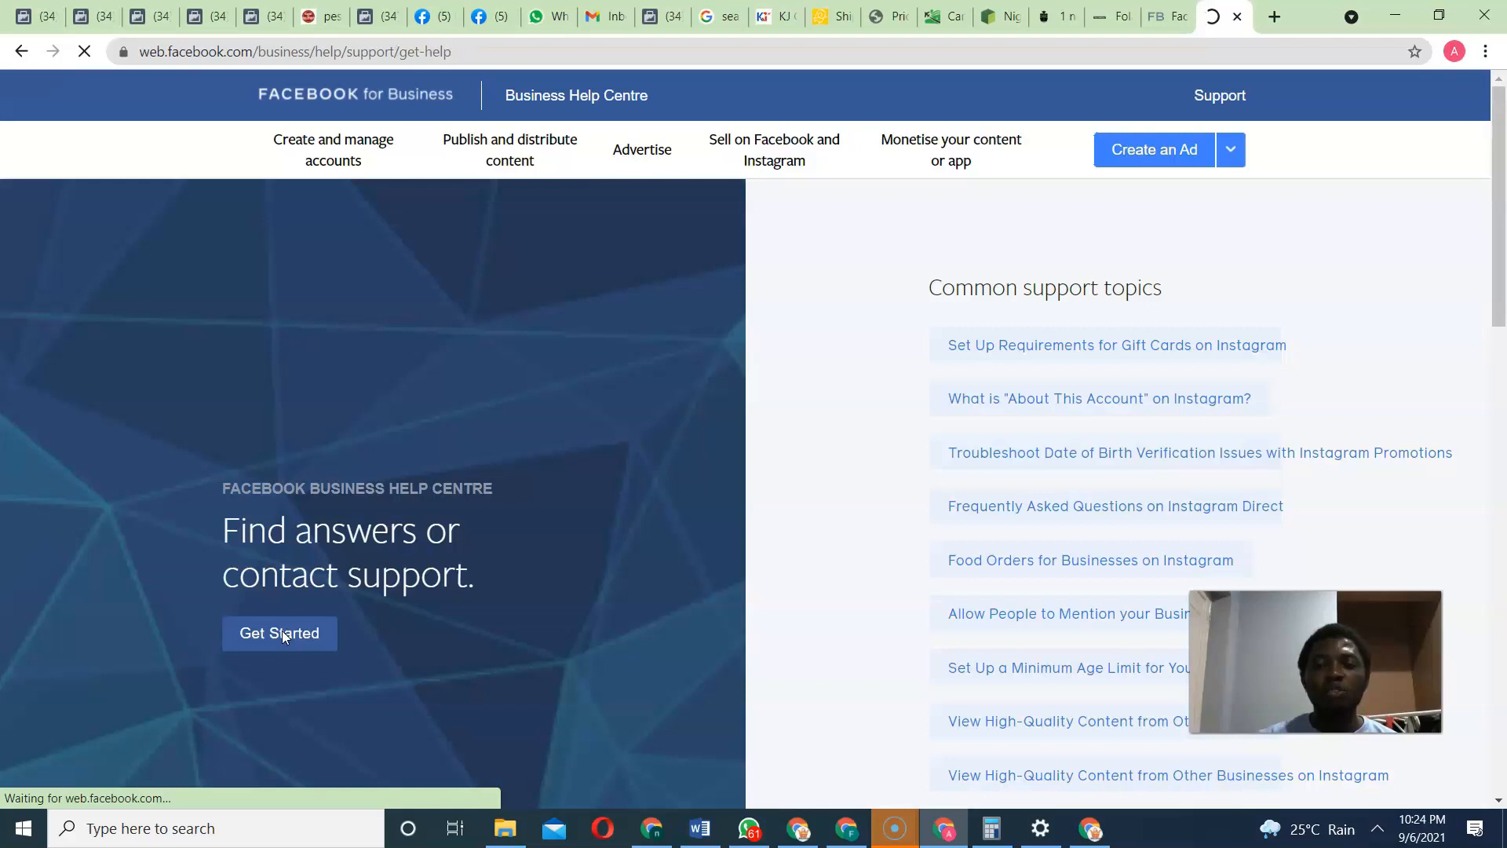
pyautogui.click(280, 634)
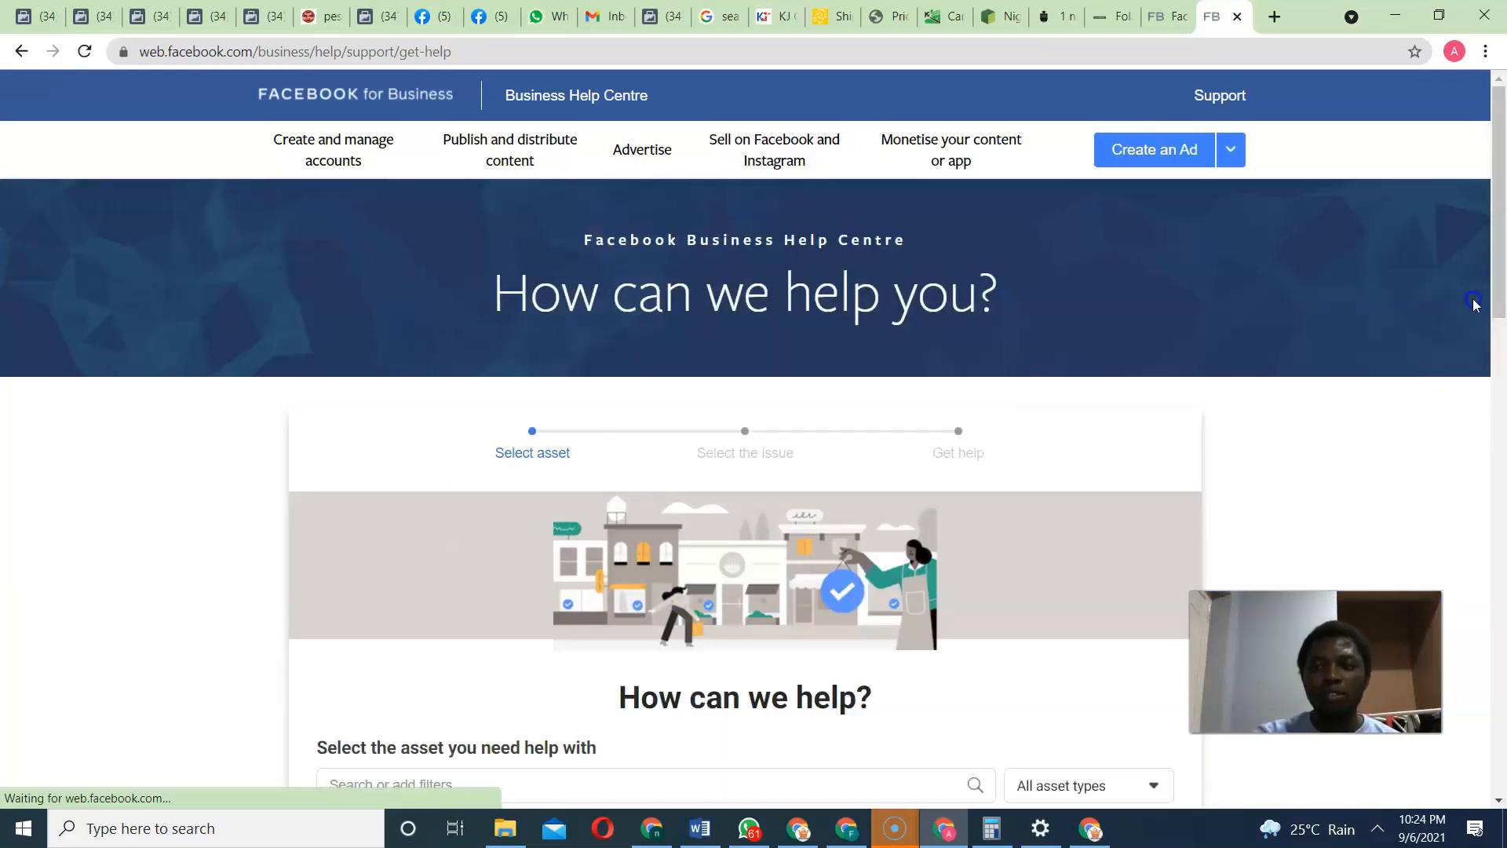
pyautogui.scroll(-3)
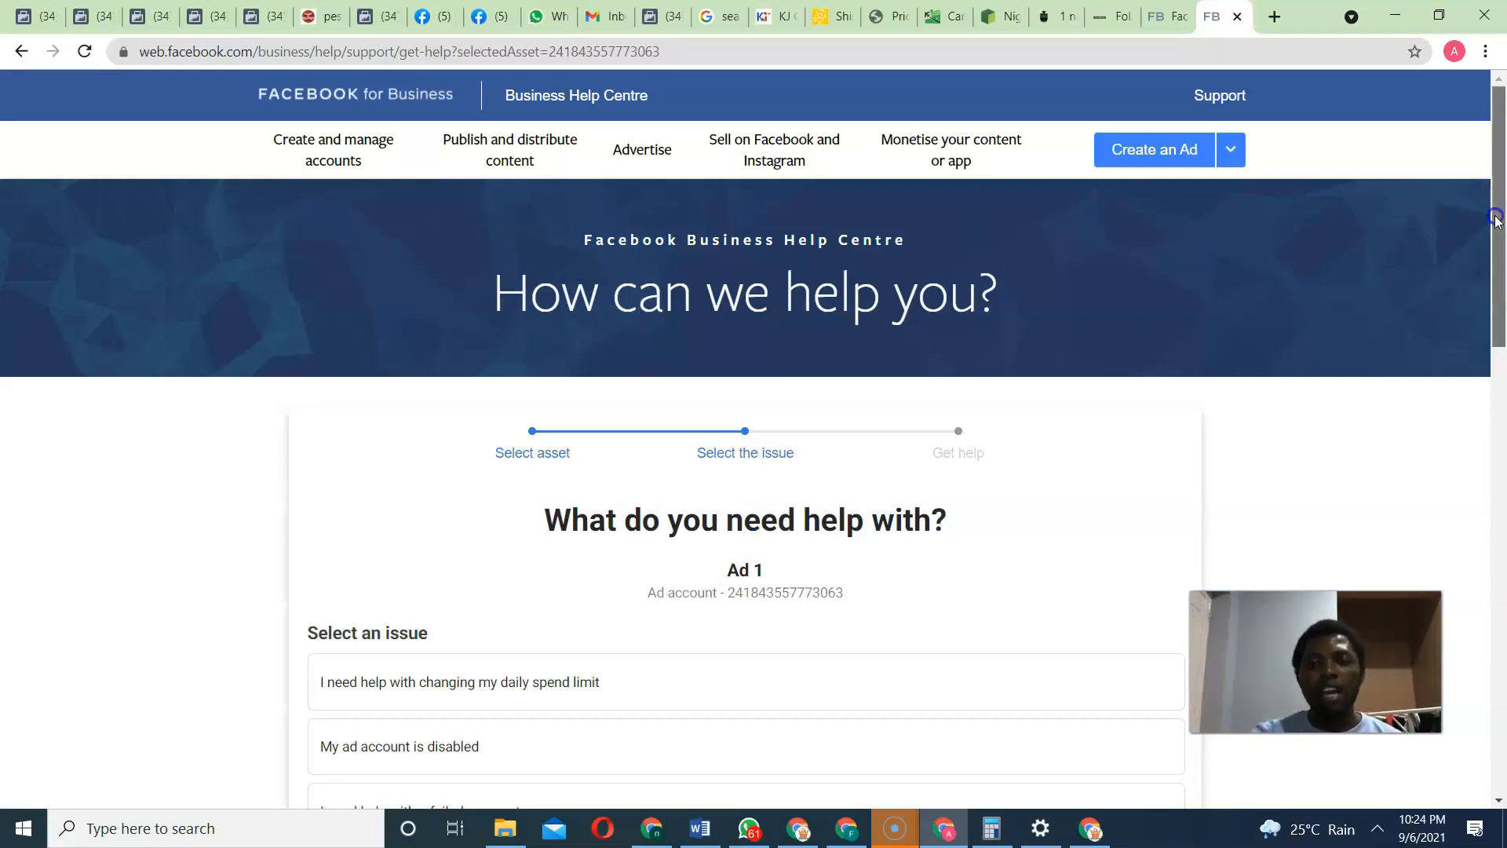
pyautogui.scroll(-3)
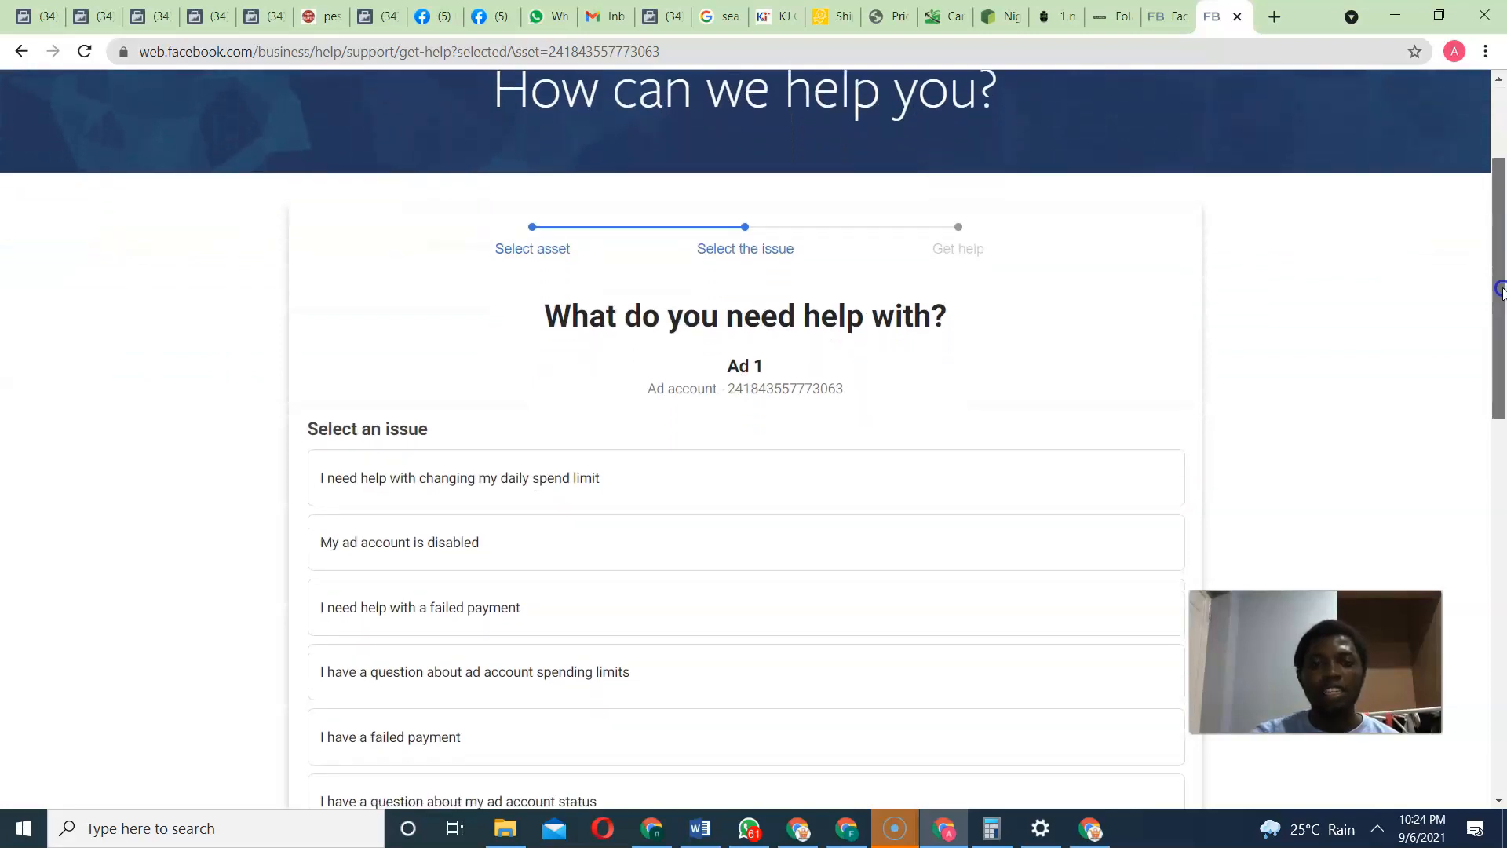
pyautogui.scroll(-3)
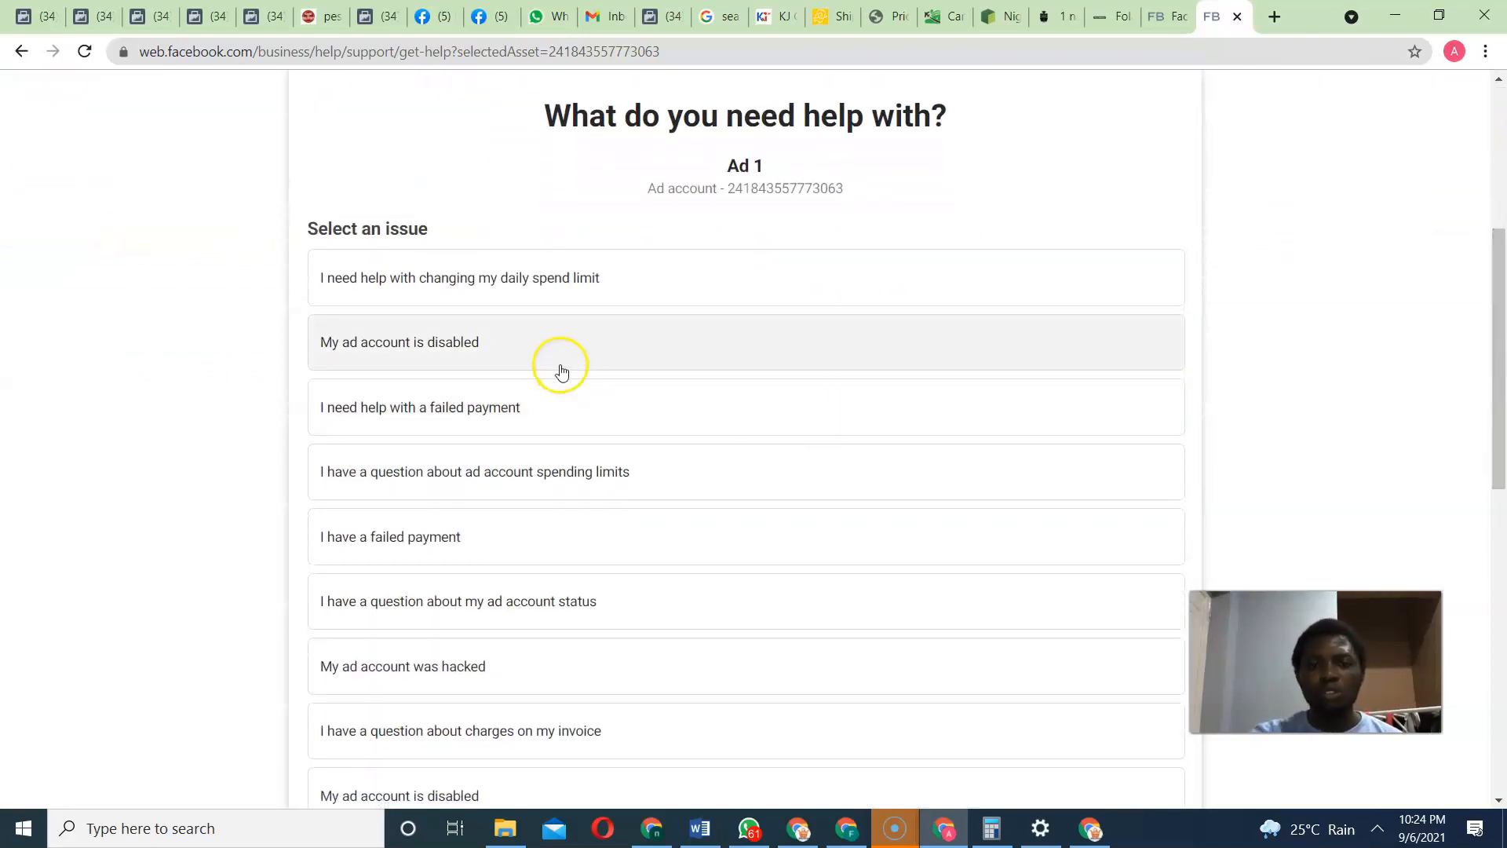
# Choose 'My ad account is disabled' and scroll down to Contact Support.
pyautogui.click(400, 341)
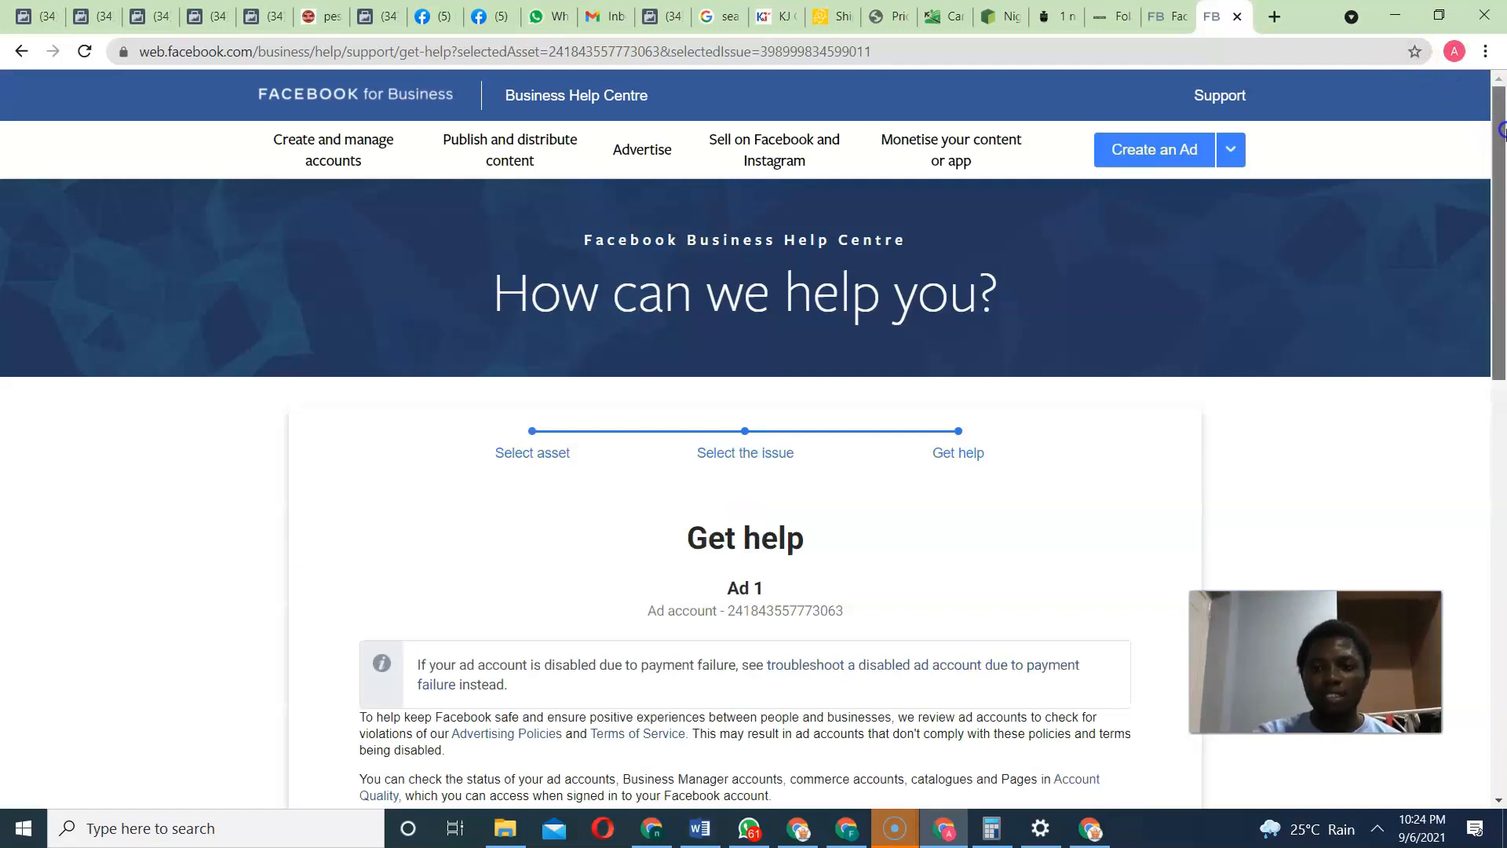
pyautogui.scroll(-3)
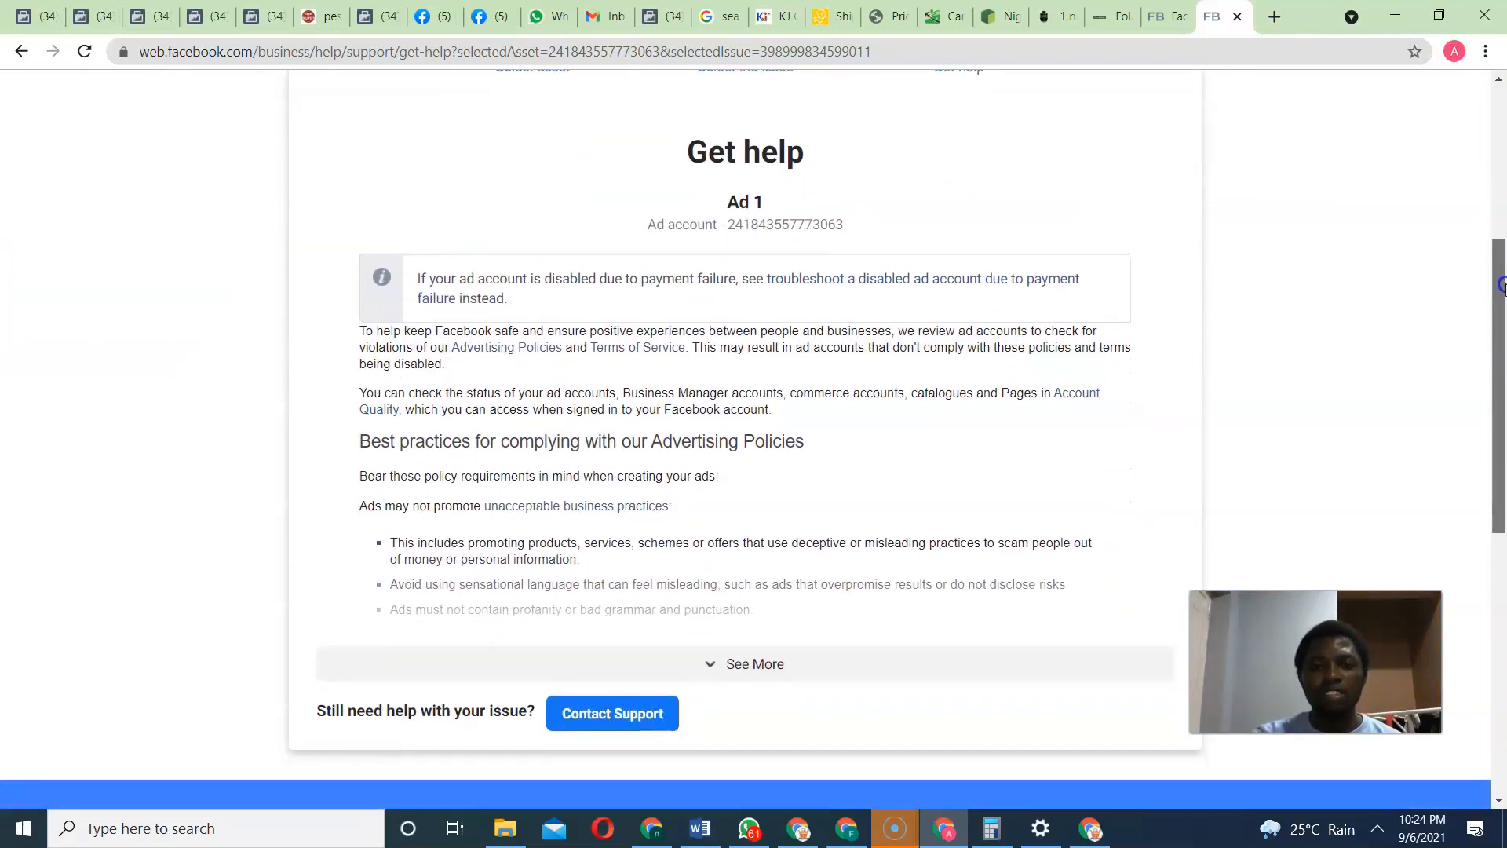
pyautogui.scroll(-3)
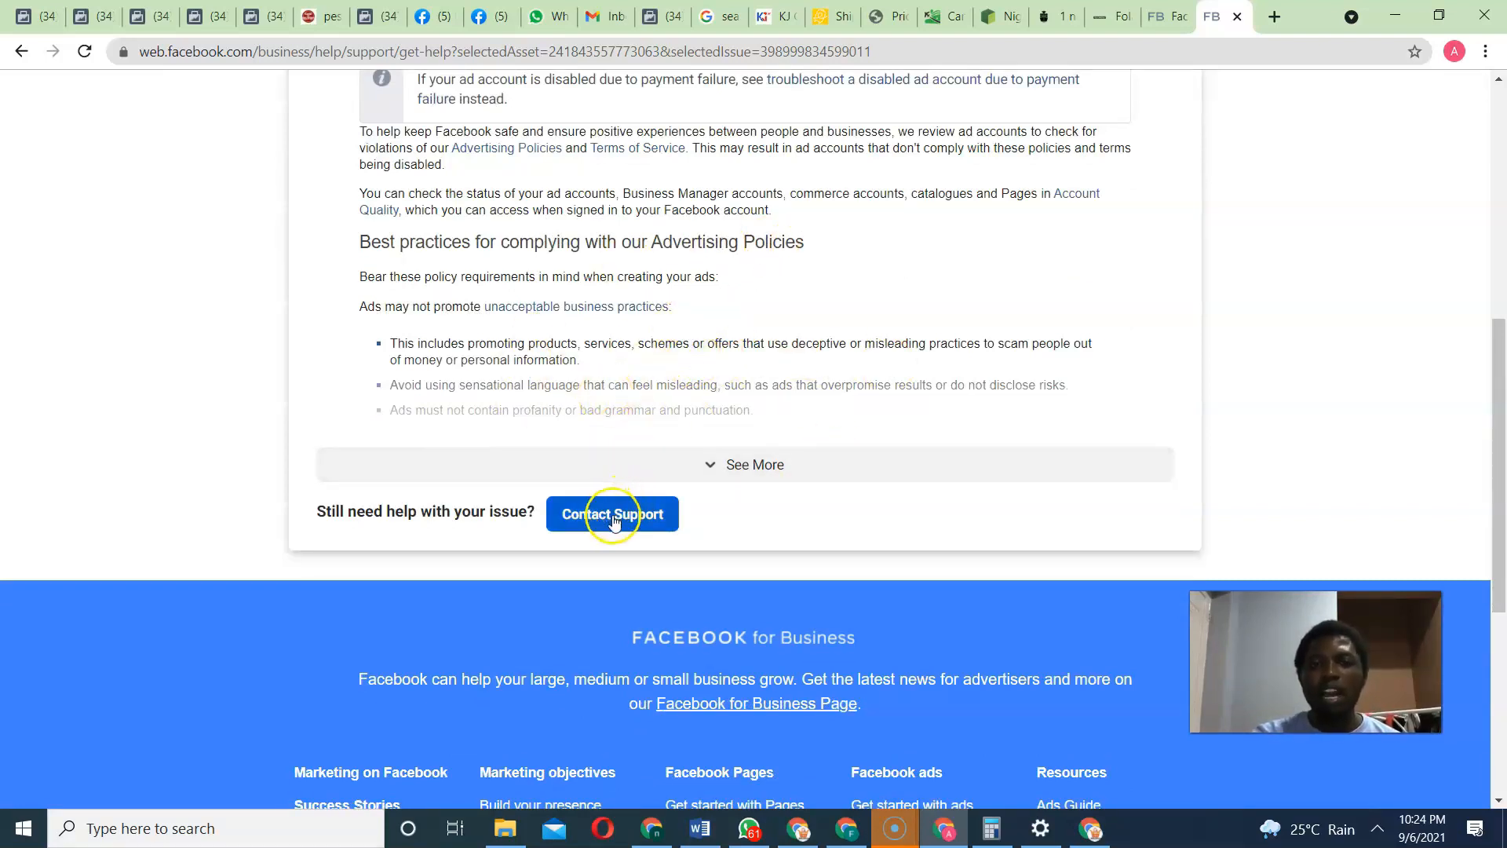
# Open the Contact Support form and fill in the investigation details for the disabled account.
pyautogui.click(612, 514)
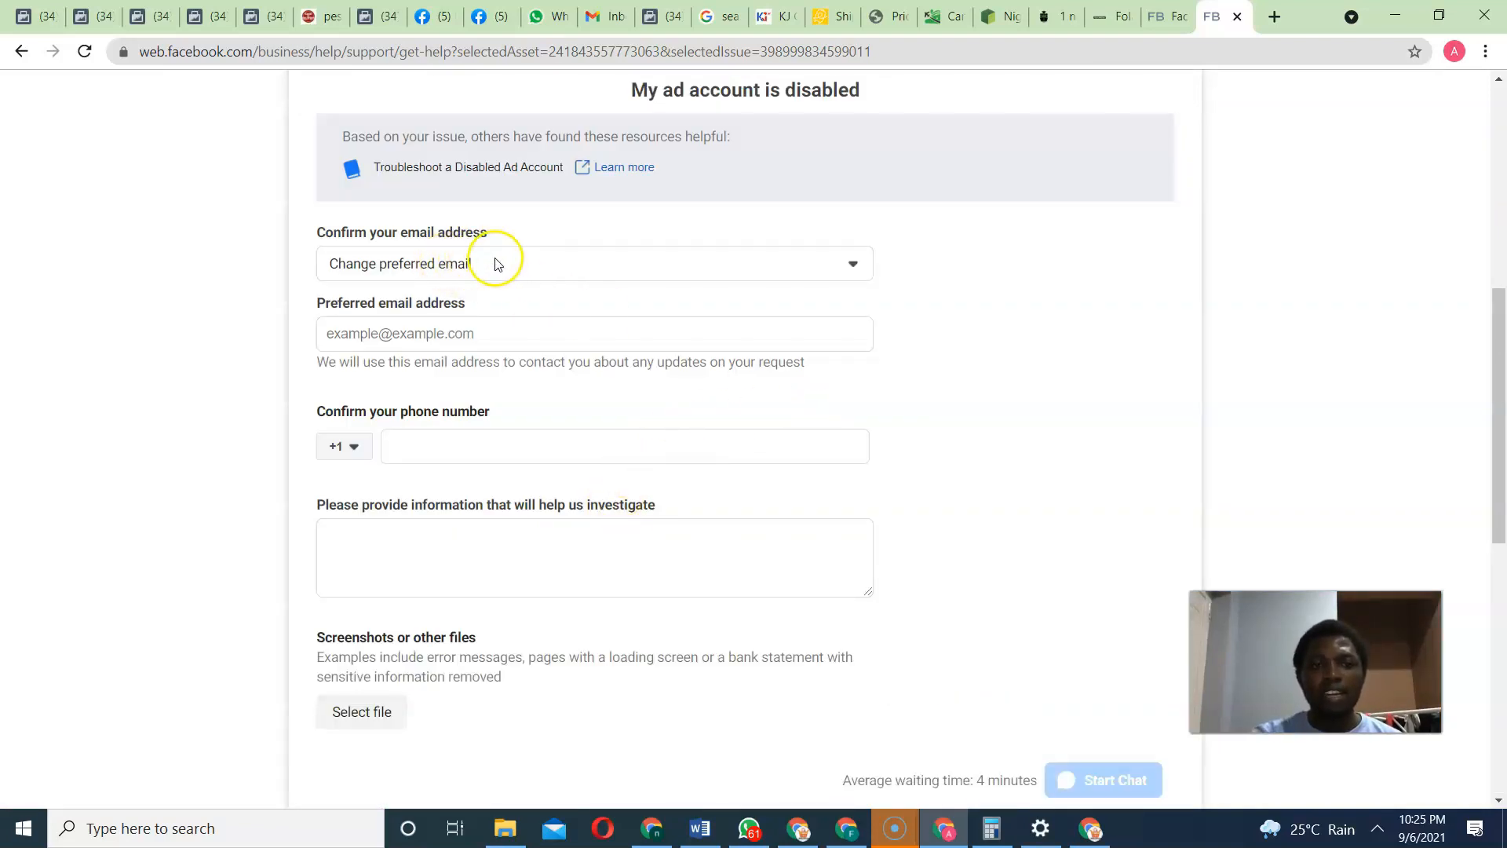
pyautogui.moveTo(436, 299)
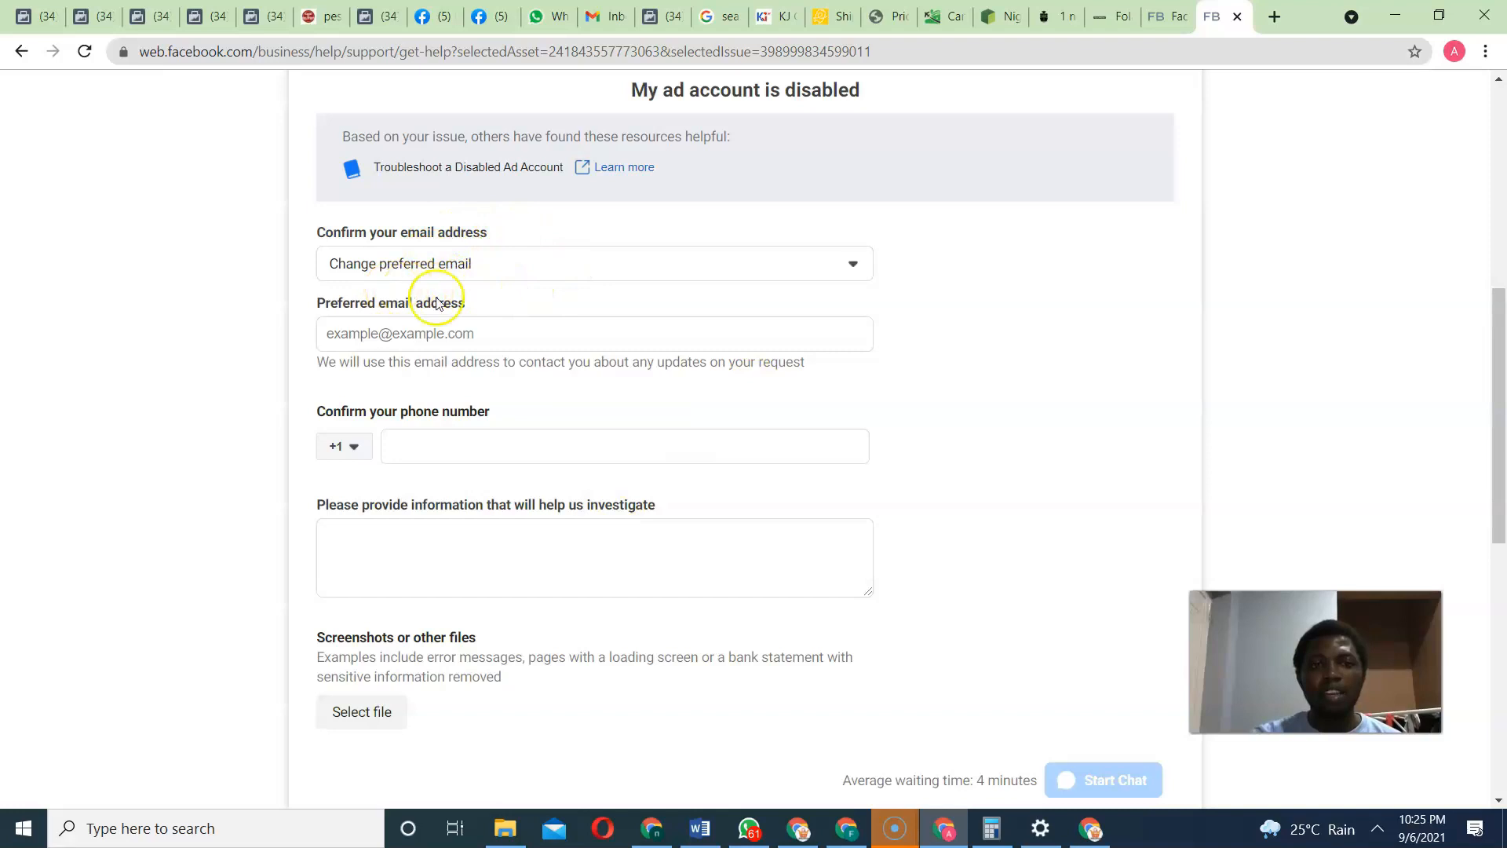
pyautogui.moveTo(426, 316)
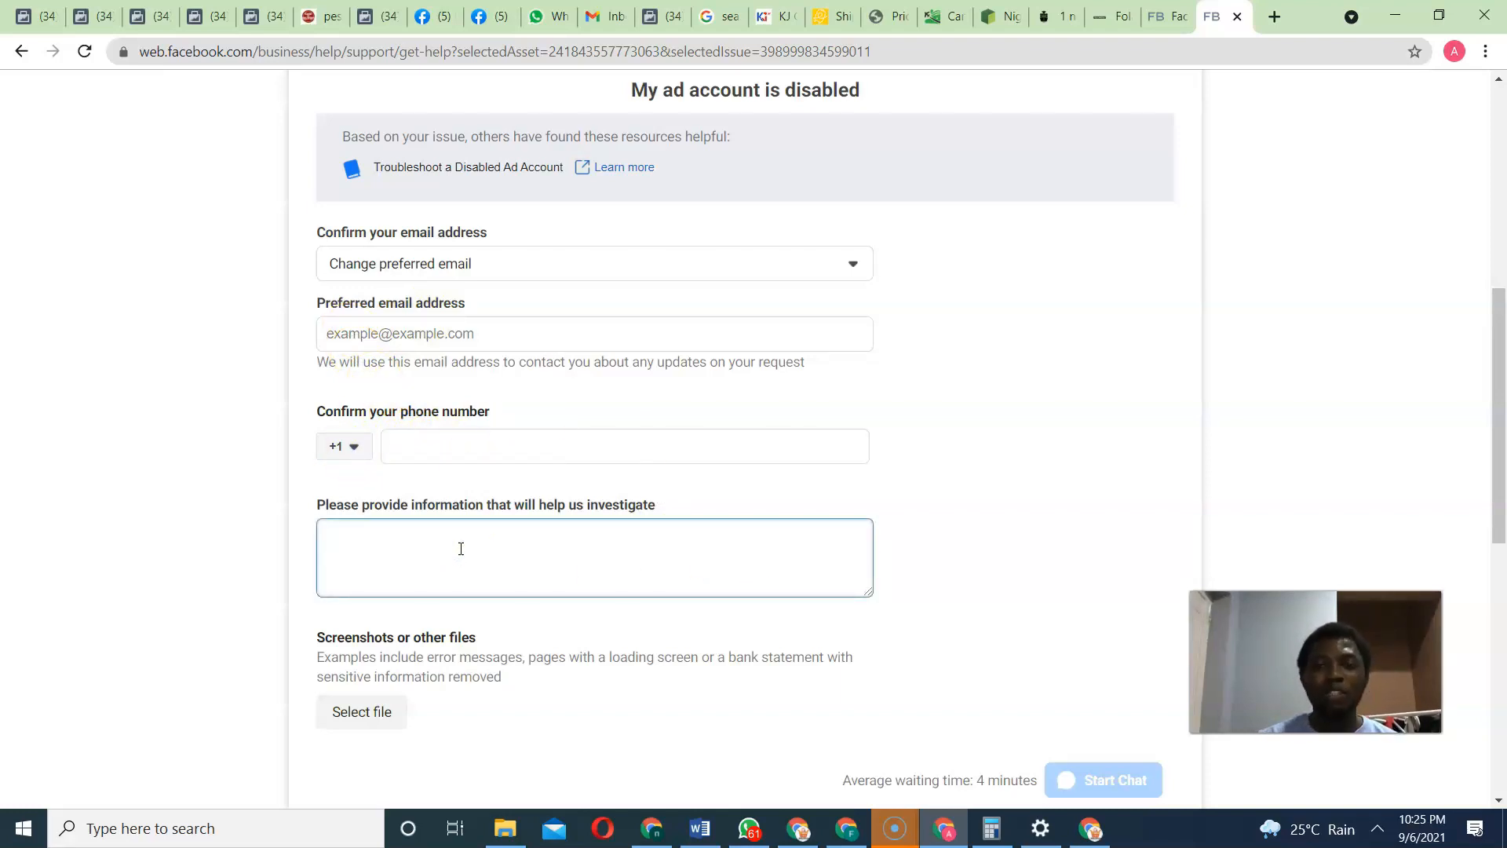
pyautogui.click(461, 548)
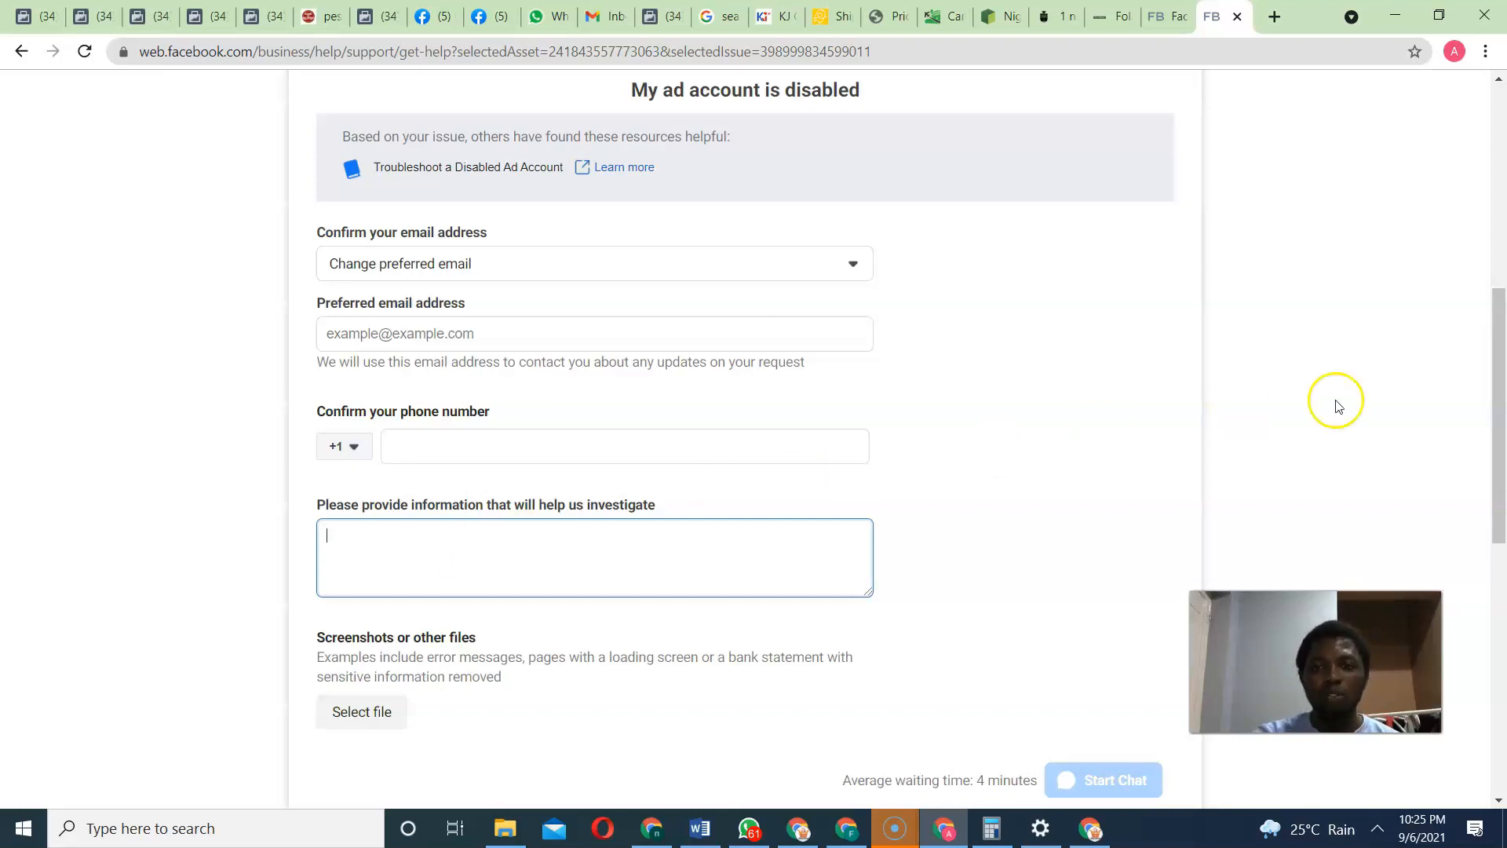
pyautogui.scroll(-3)
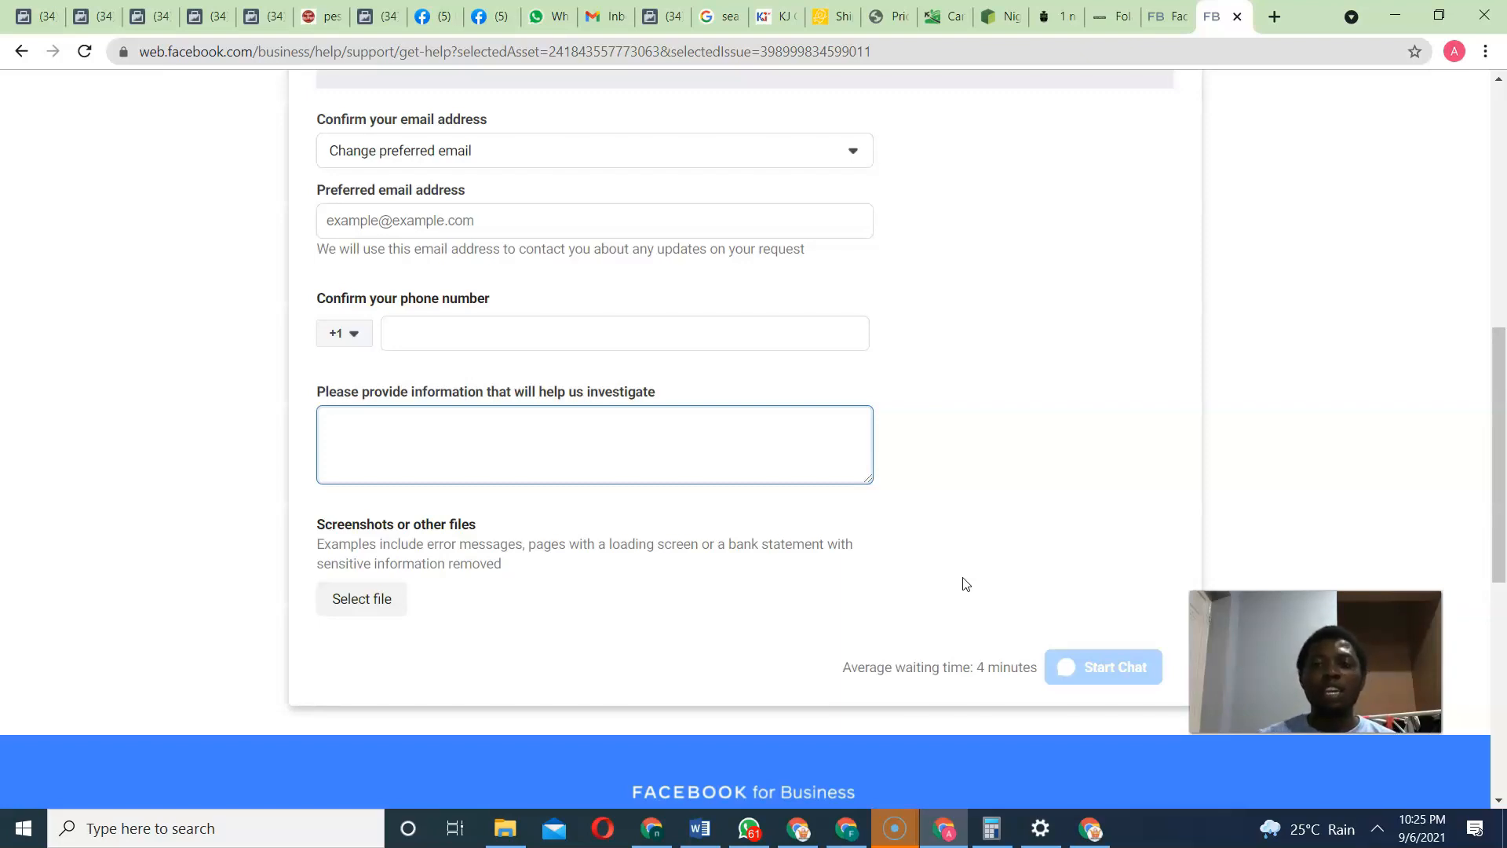
pyautogui.click(595, 445)
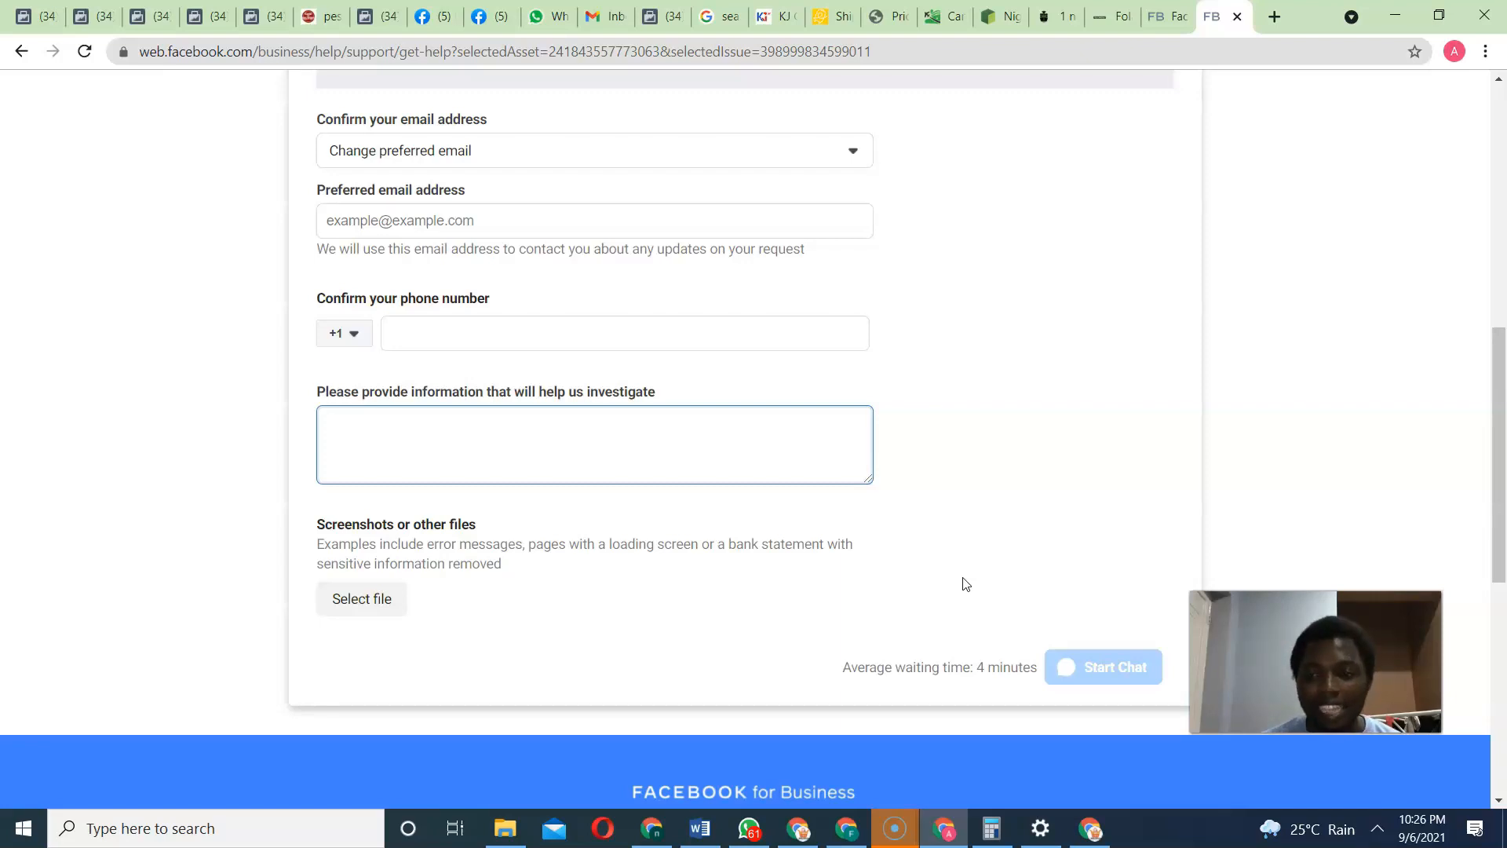
pyautogui.click(595, 443)
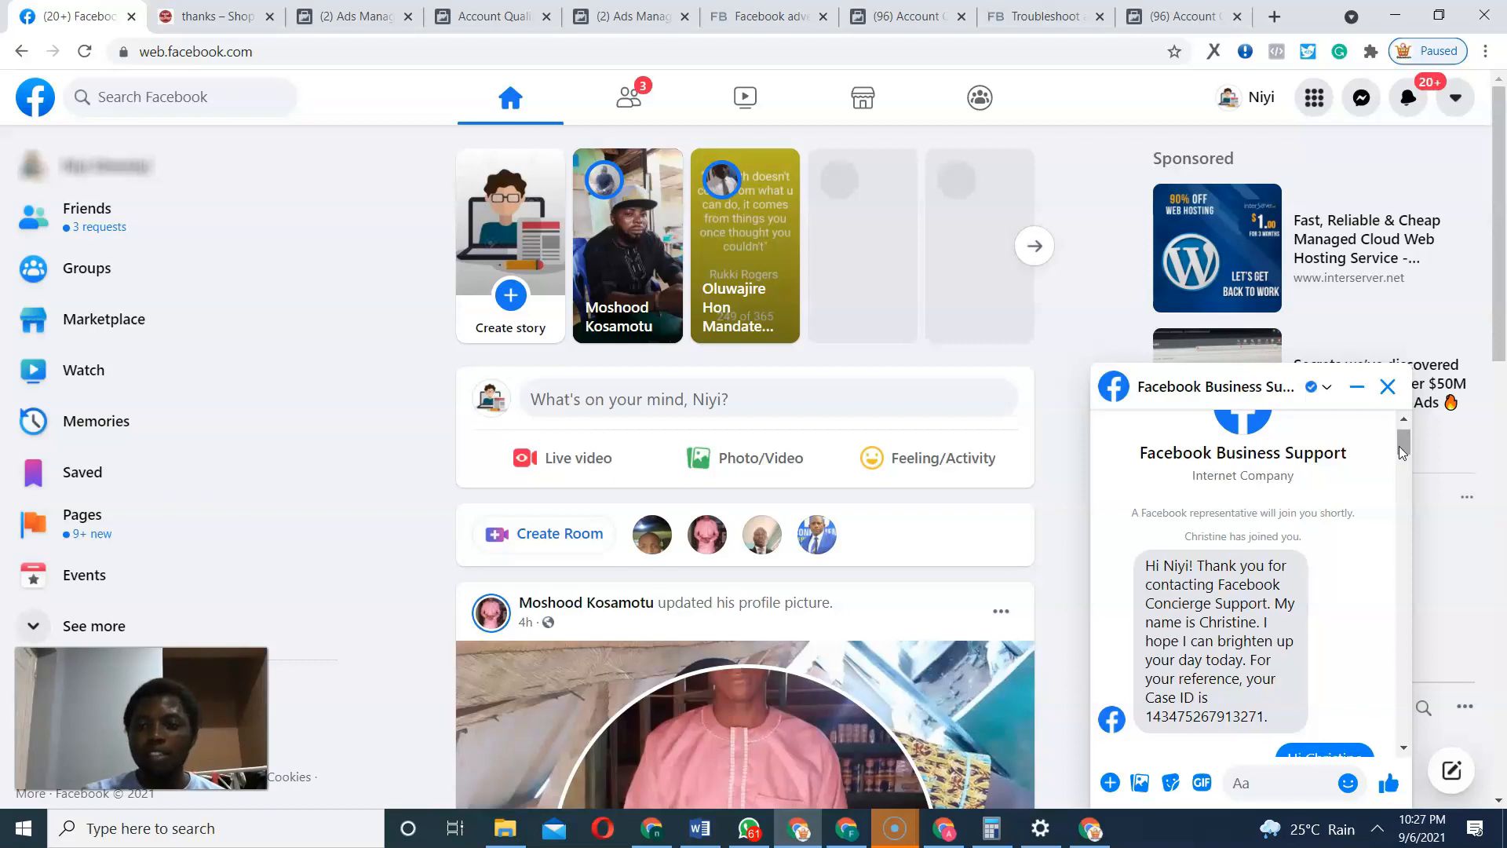
# Scroll through the Business Support chat to read the agent's Account Quality screenshot steps.
pyautogui.scroll(-3)
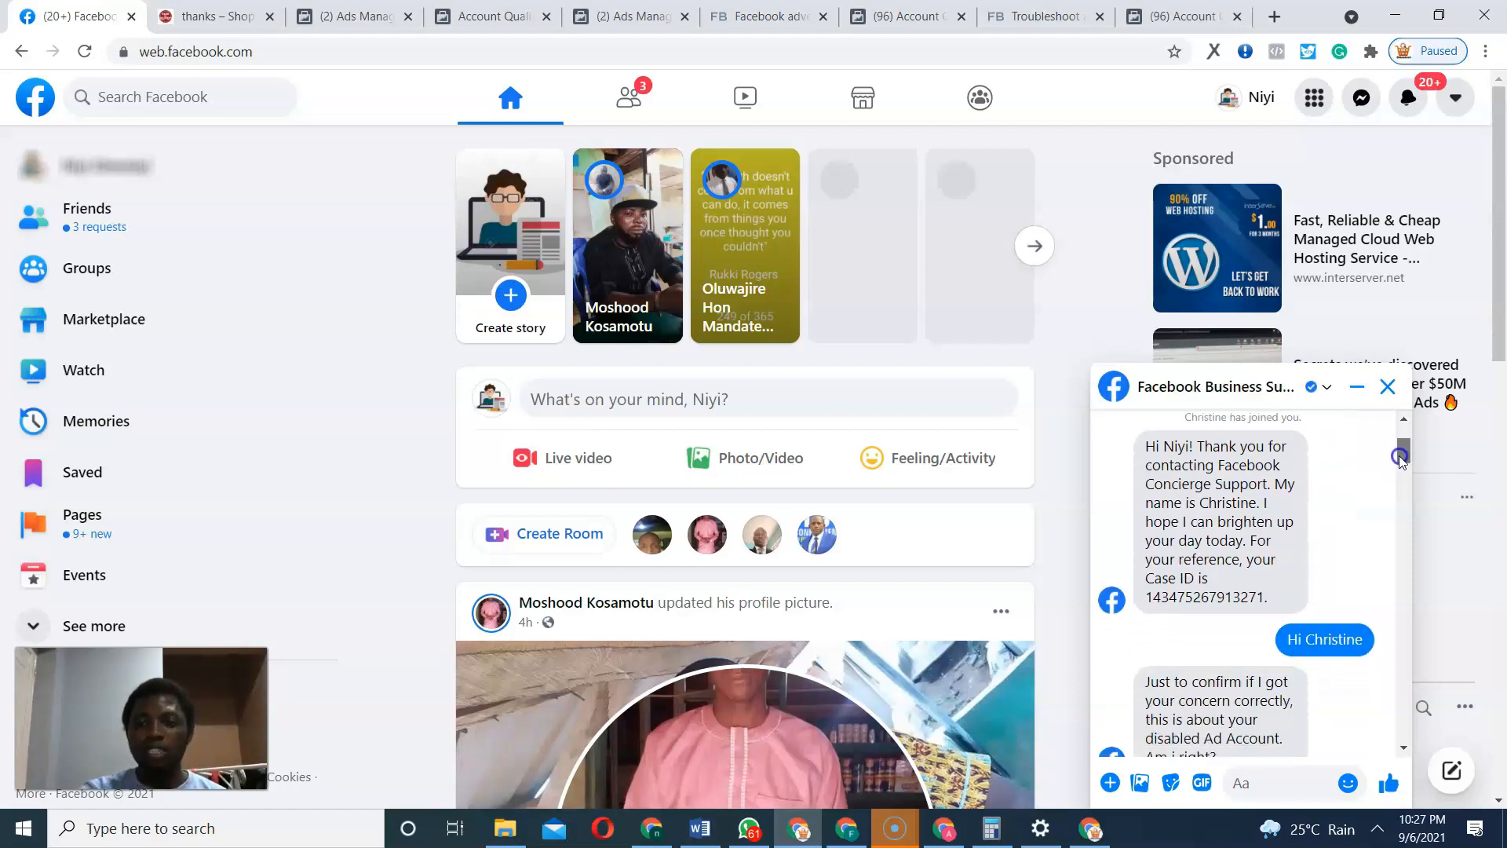
pyautogui.scroll(-3)
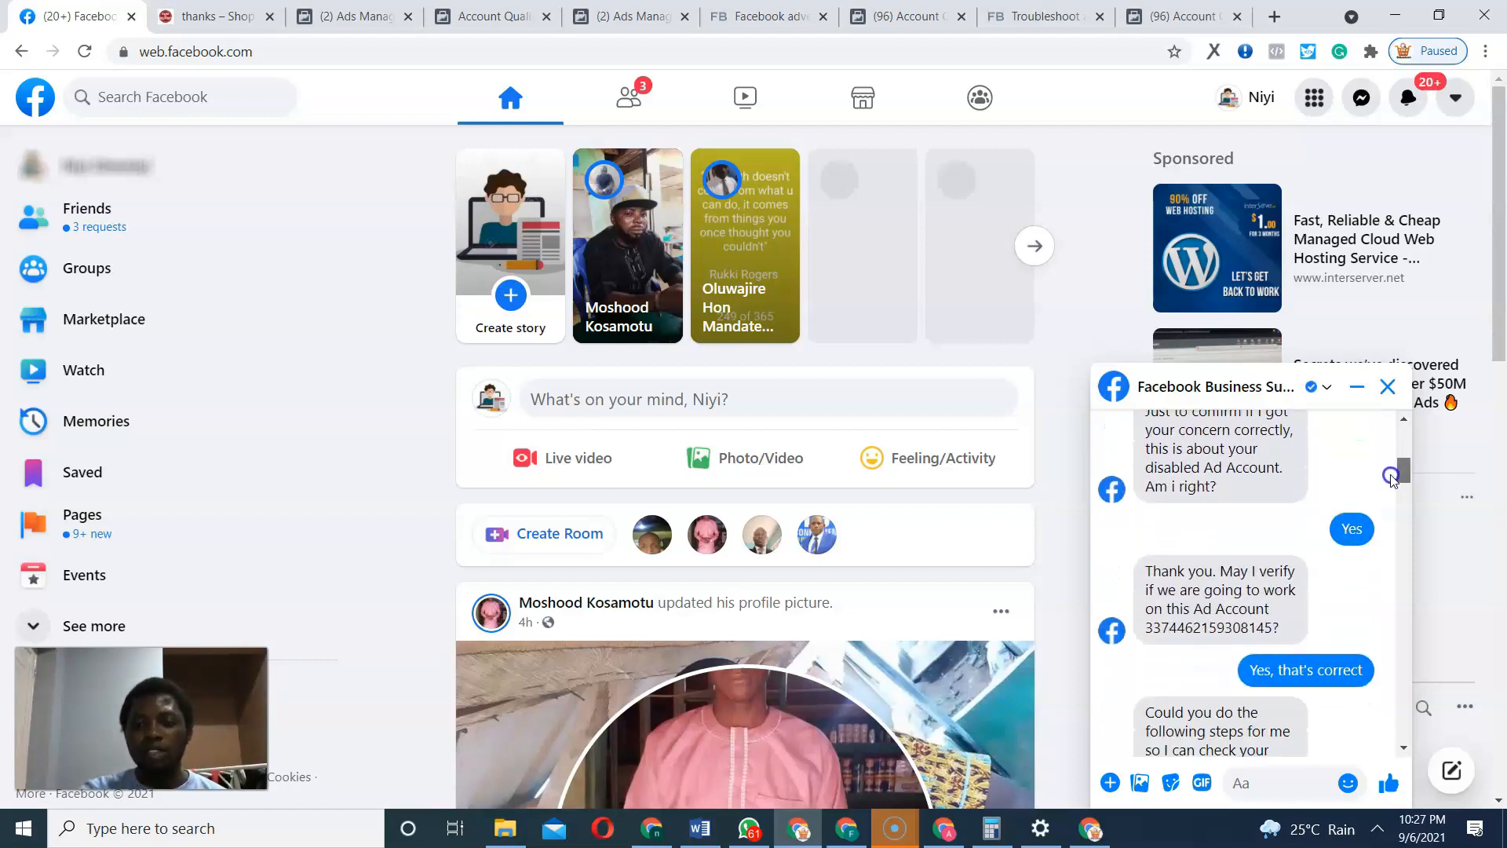
pyautogui.scroll(-3)
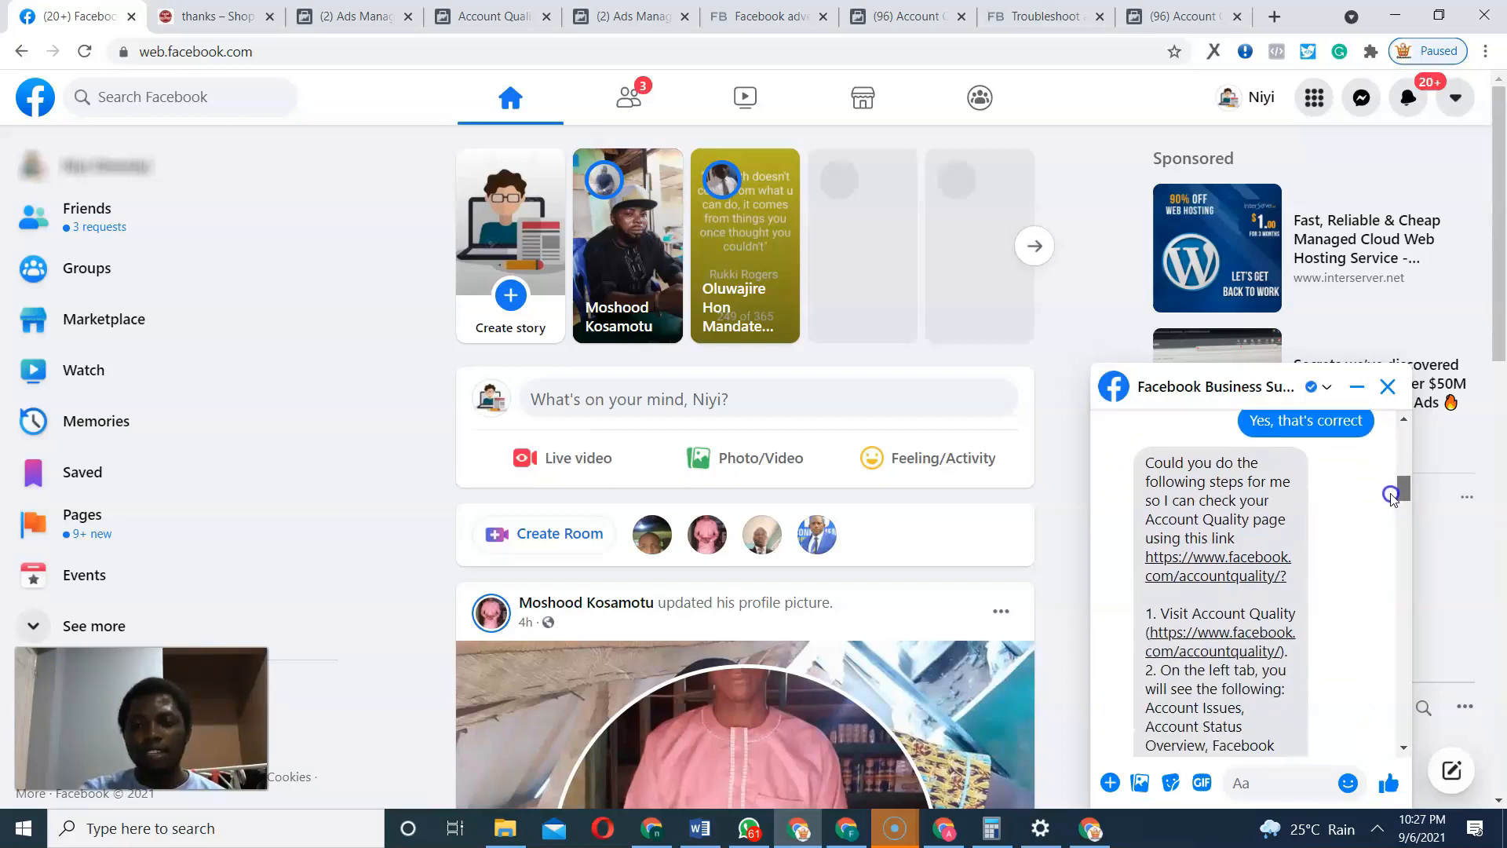
pyautogui.scroll(-3)
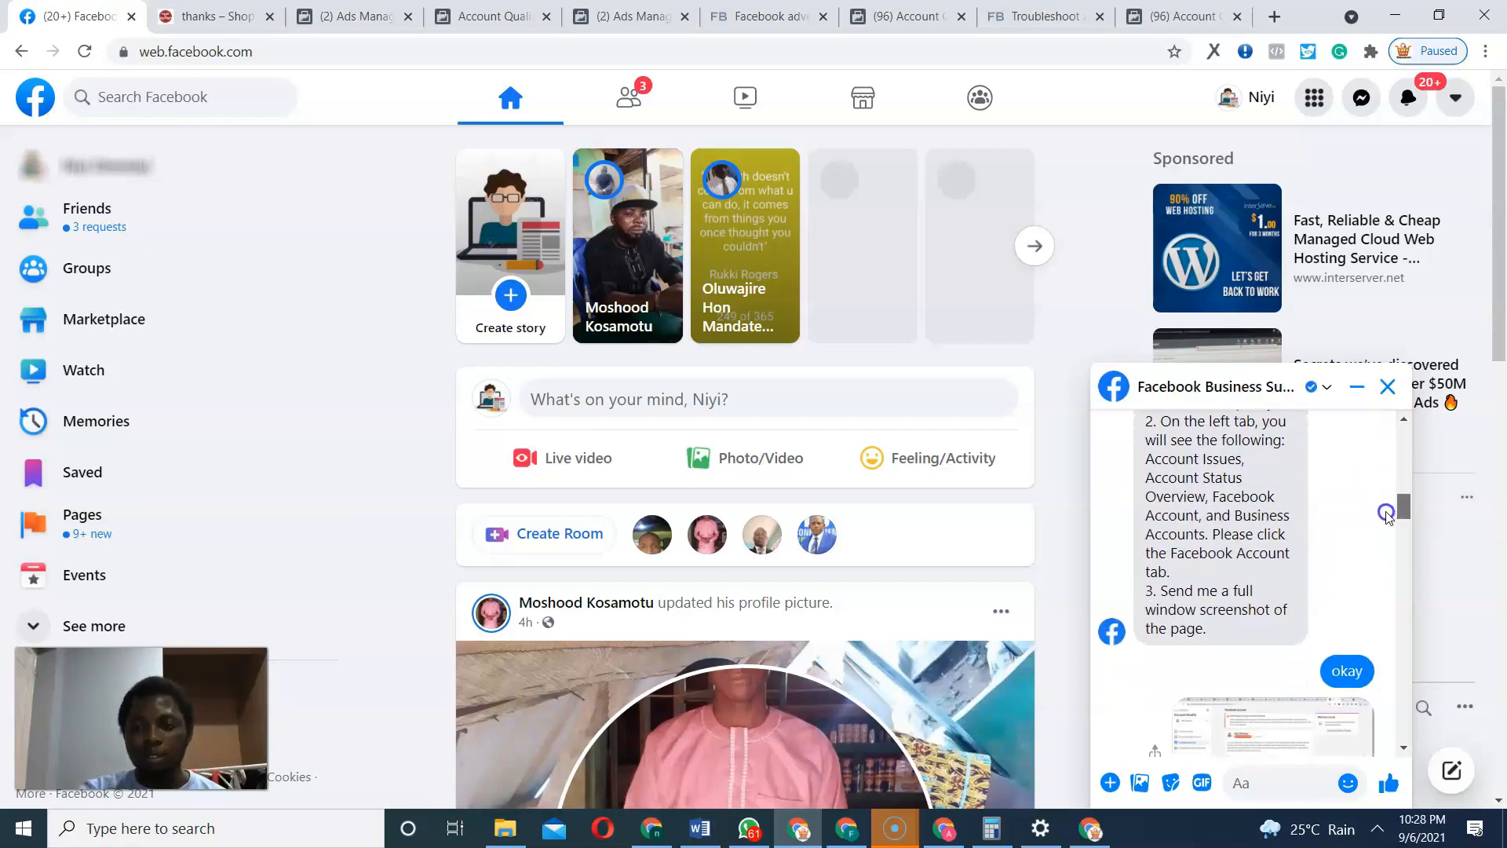